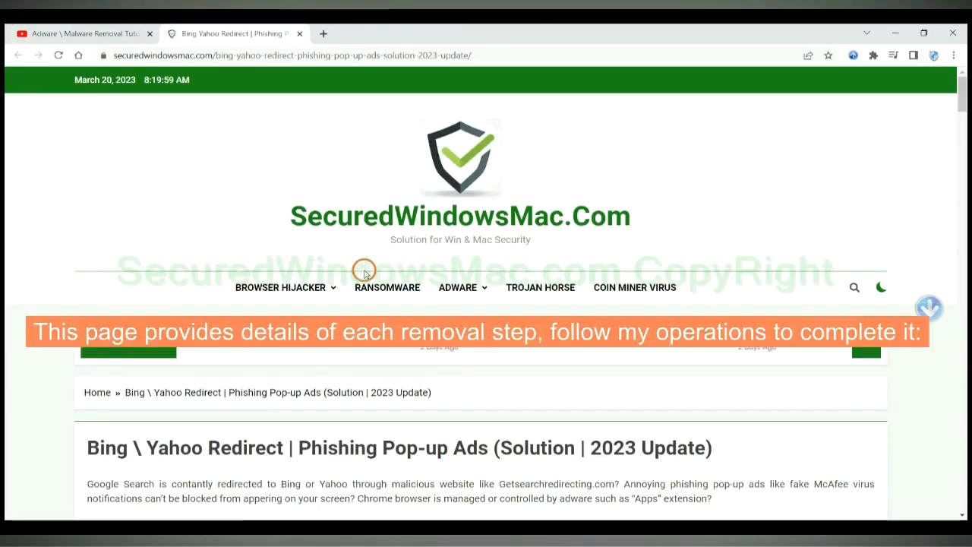
mouse_move(614, 274)
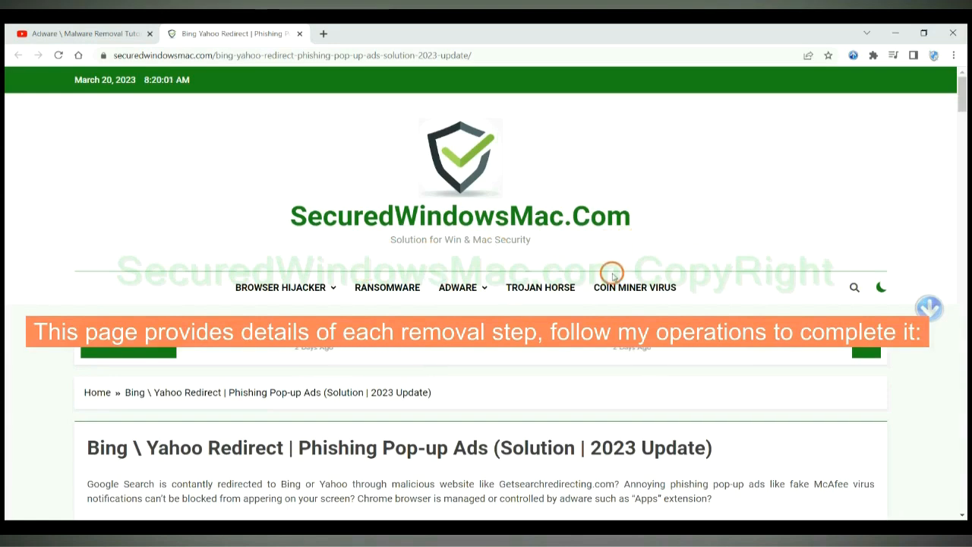
Scroll the removal guide down to the Instant Automatic Removal section with SpyHunter downloads
scroll(down, 3)
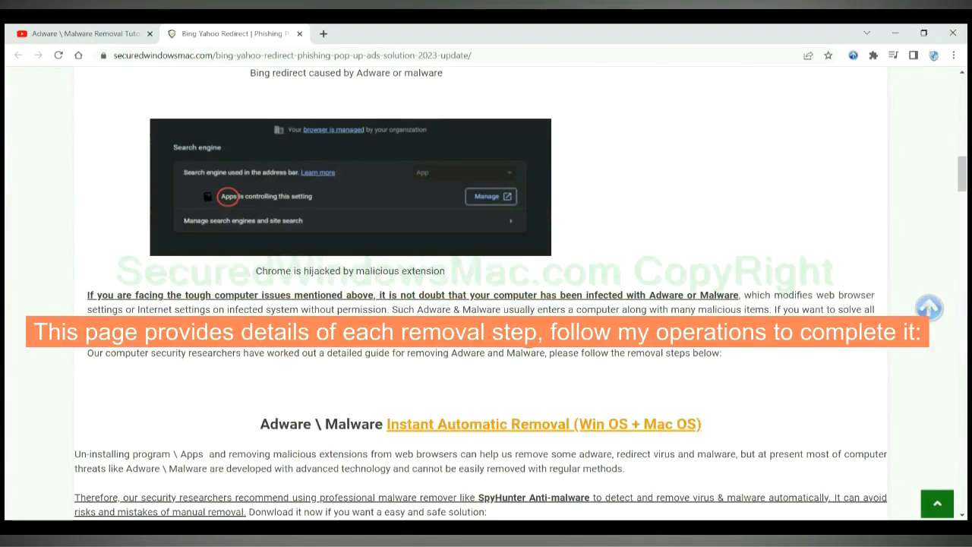
scroll(down, 3)
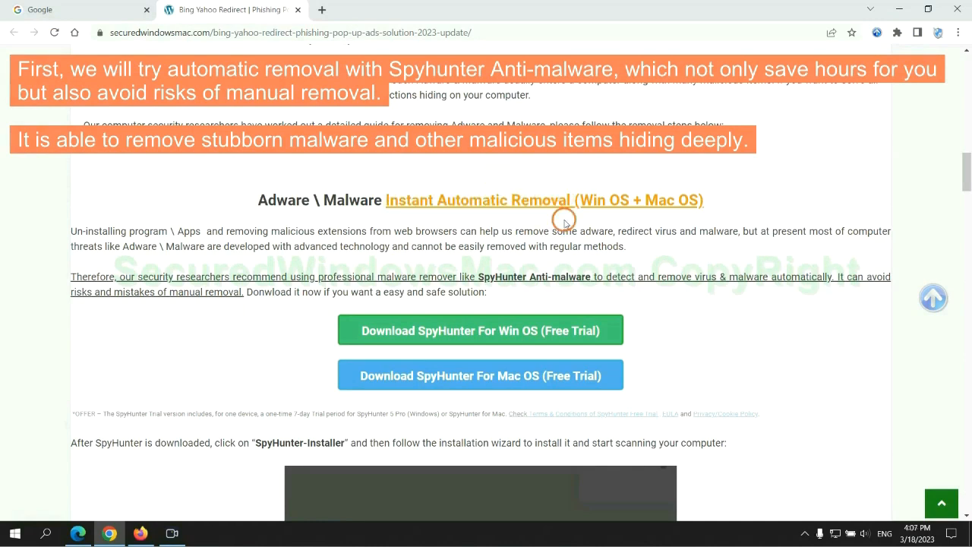
mouse_move(486, 231)
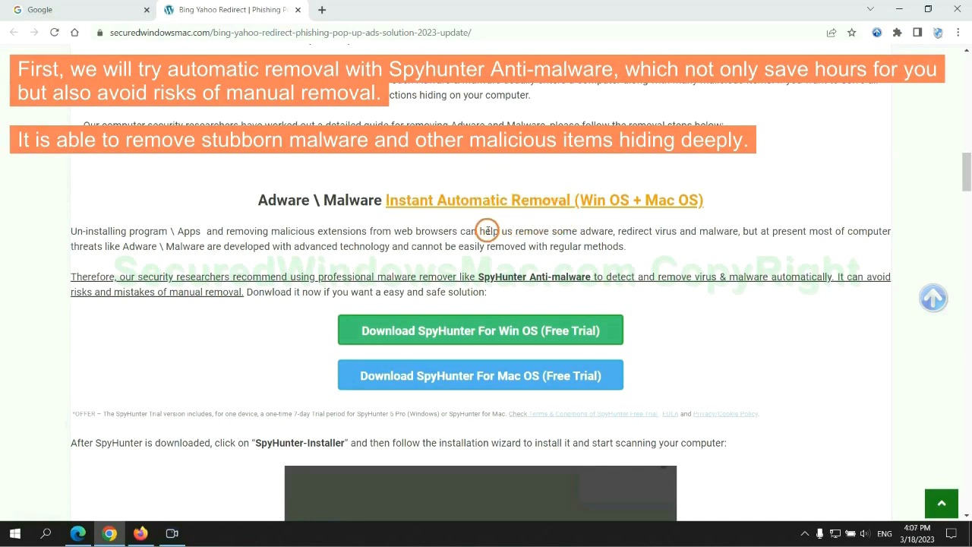
mouse_move(200, 246)
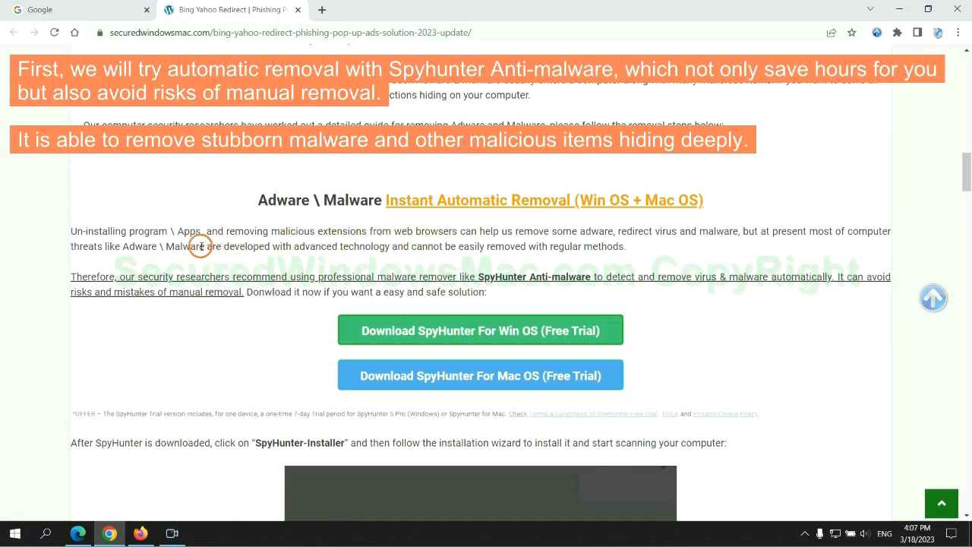
mouse_move(448, 240)
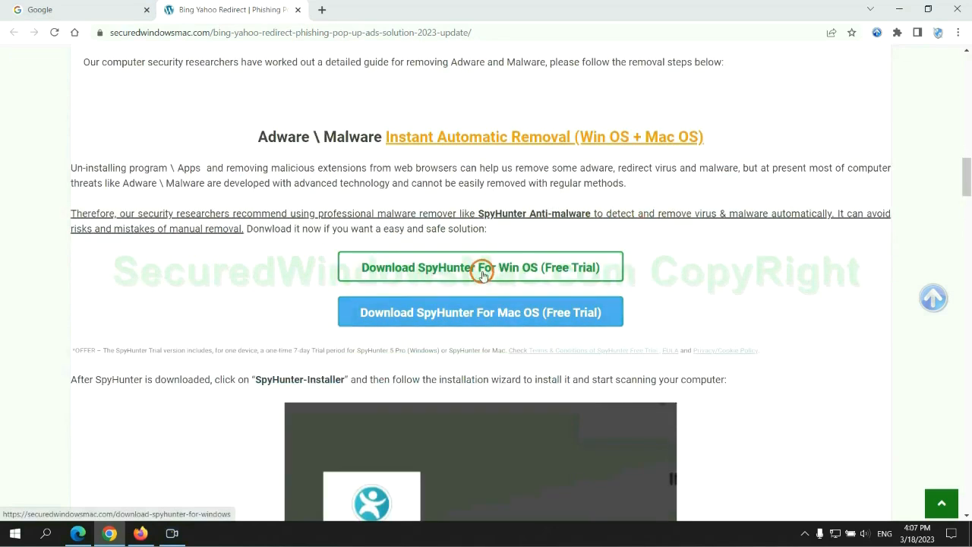
mouse_move(493, 313)
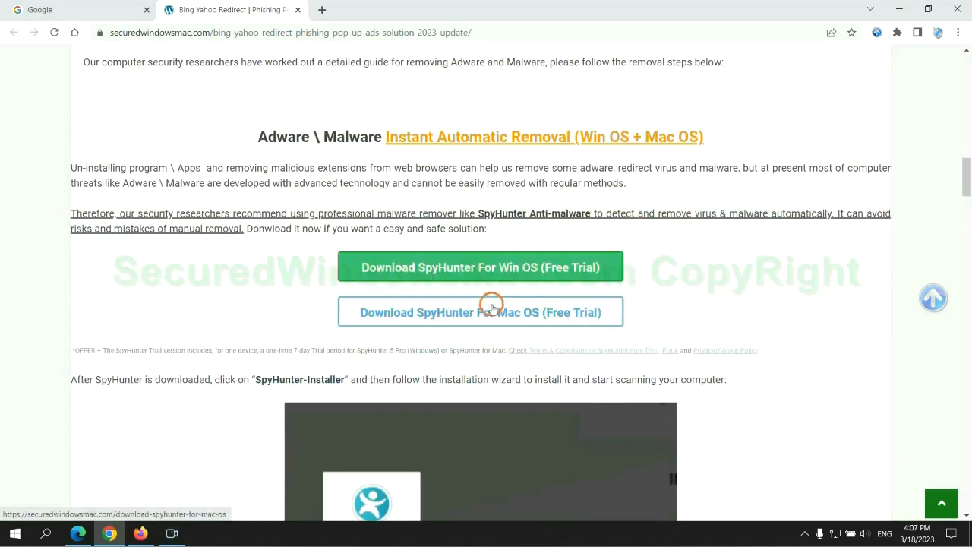
Download SpyHunter for Windows (Free Trial) and launch SpyHunter-Installer.exe from the download bar
scroll(down, 3)
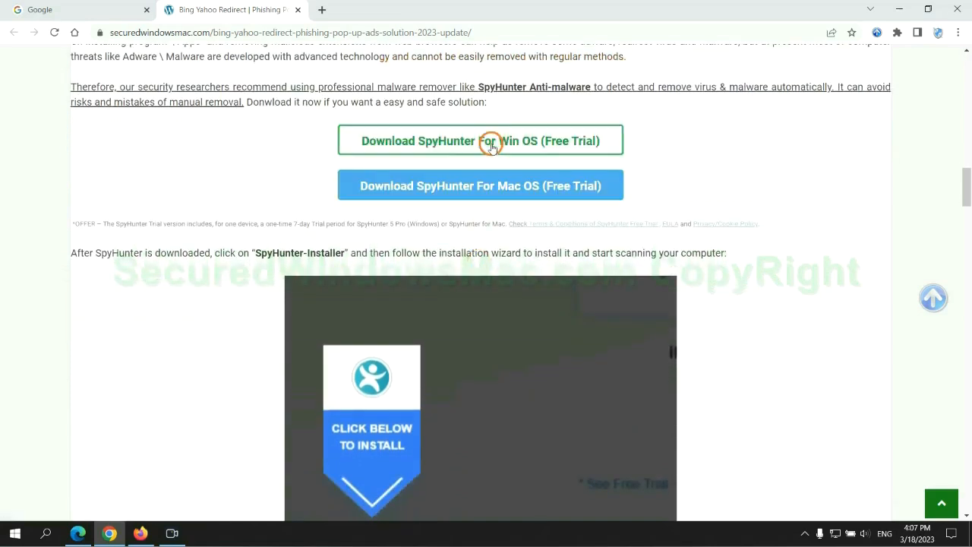
click(480, 140)
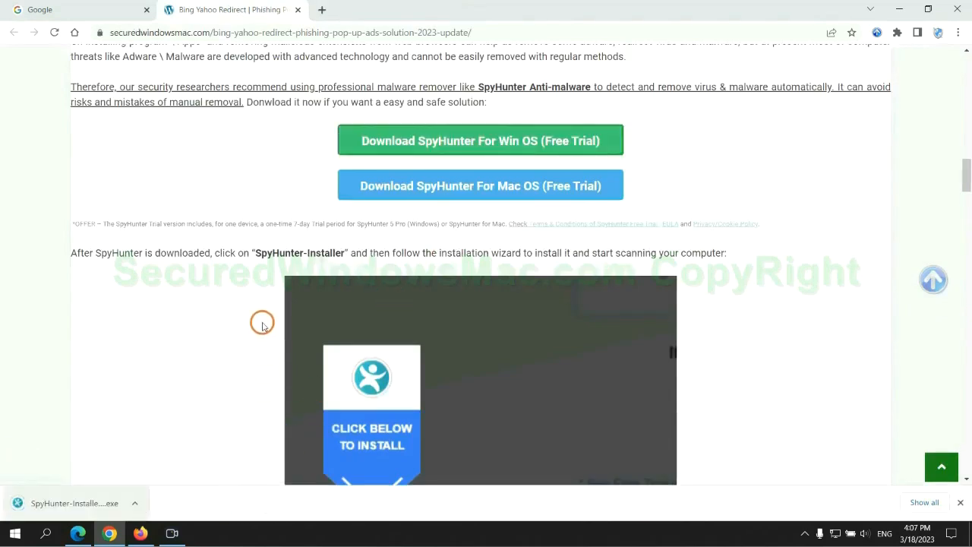
mouse_move(92, 503)
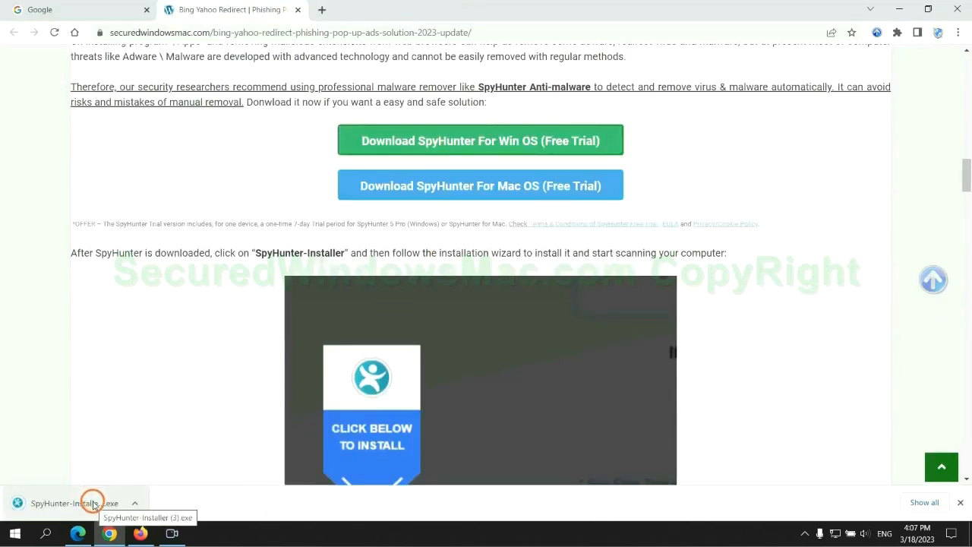
click(76, 502)
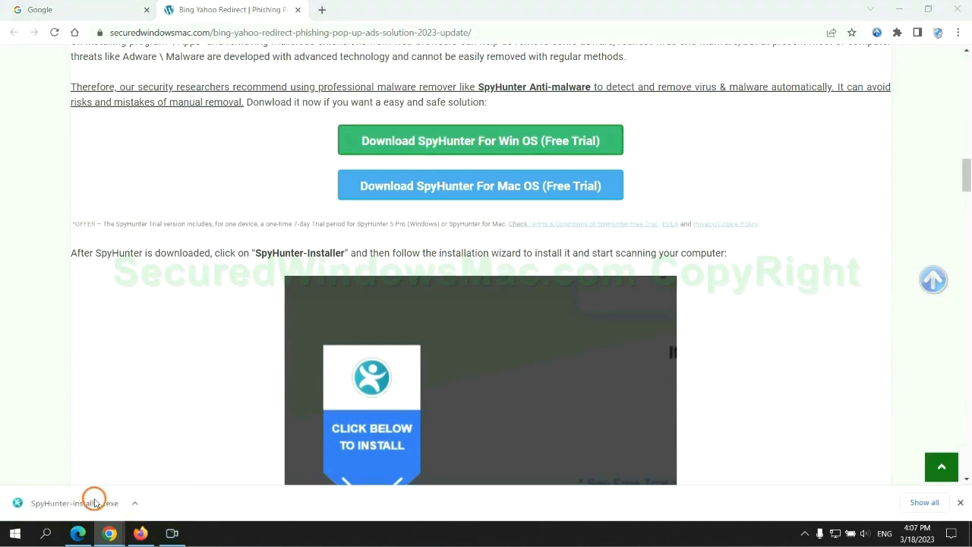
click(73, 503)
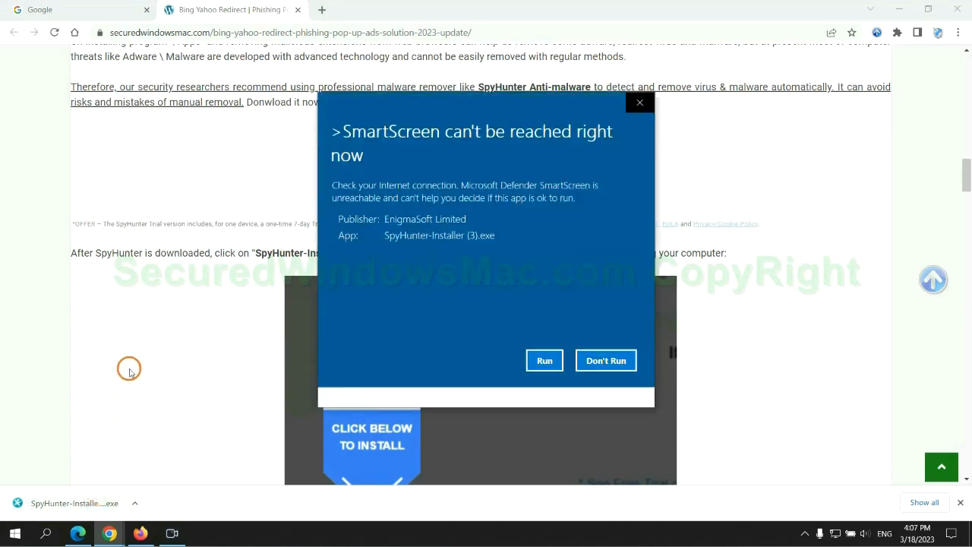
Run the installer past SmartScreen, continue the intro and accept the EULA and Privacy Policy
click(544, 360)
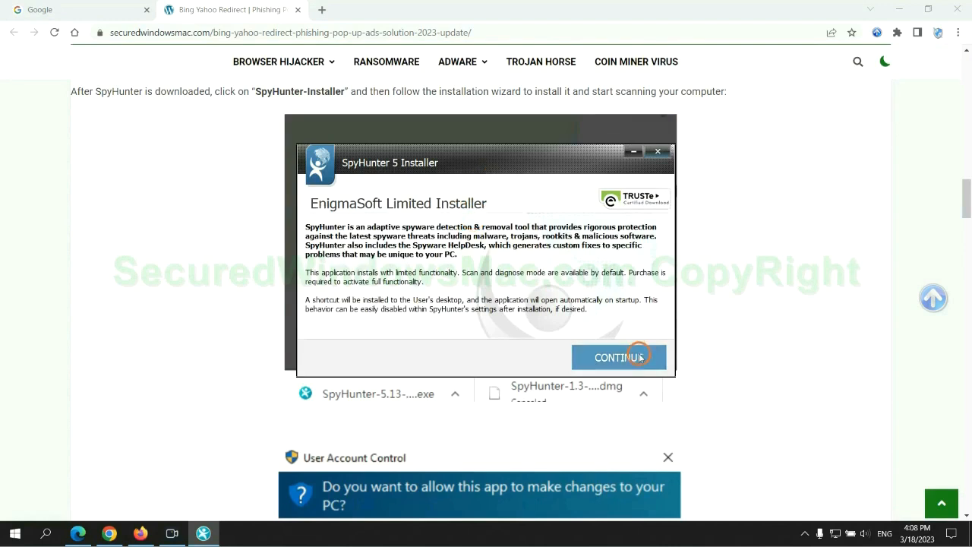
click(619, 357)
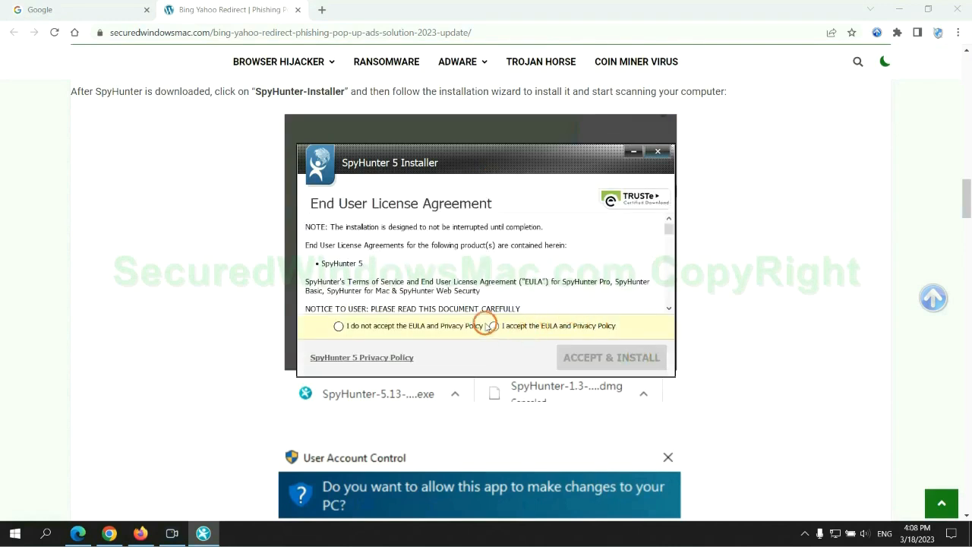
click(611, 357)
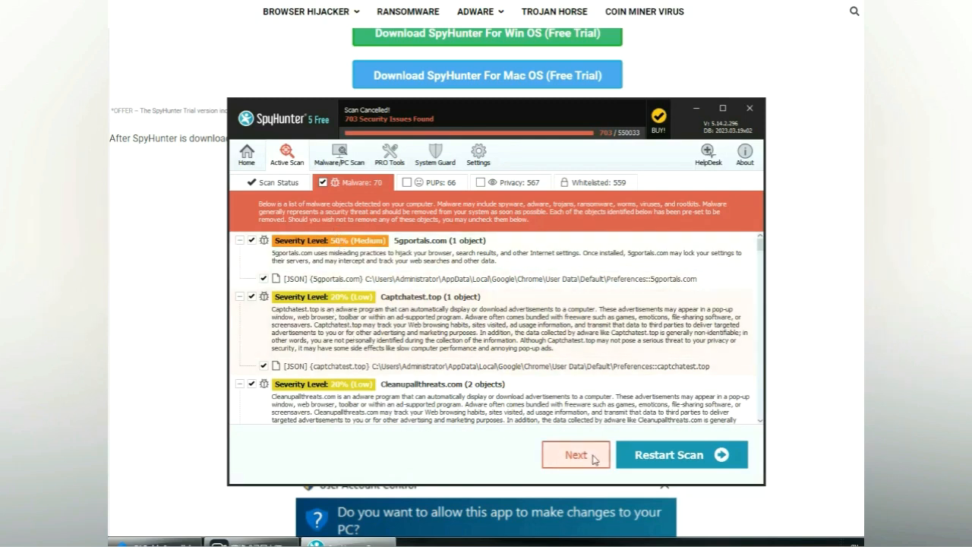
Move past the scan results and choose the FREE Trial (7 Days) registration
click(575, 455)
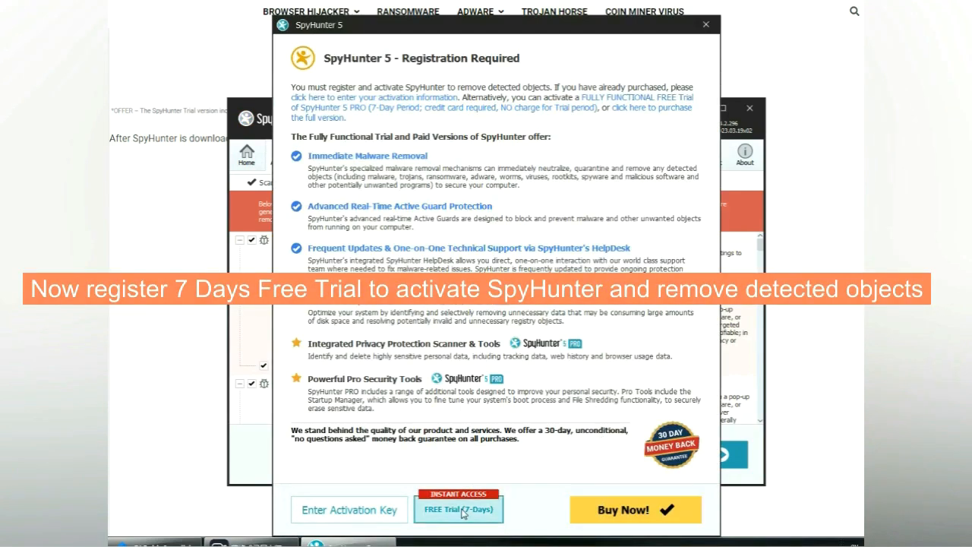
click(459, 509)
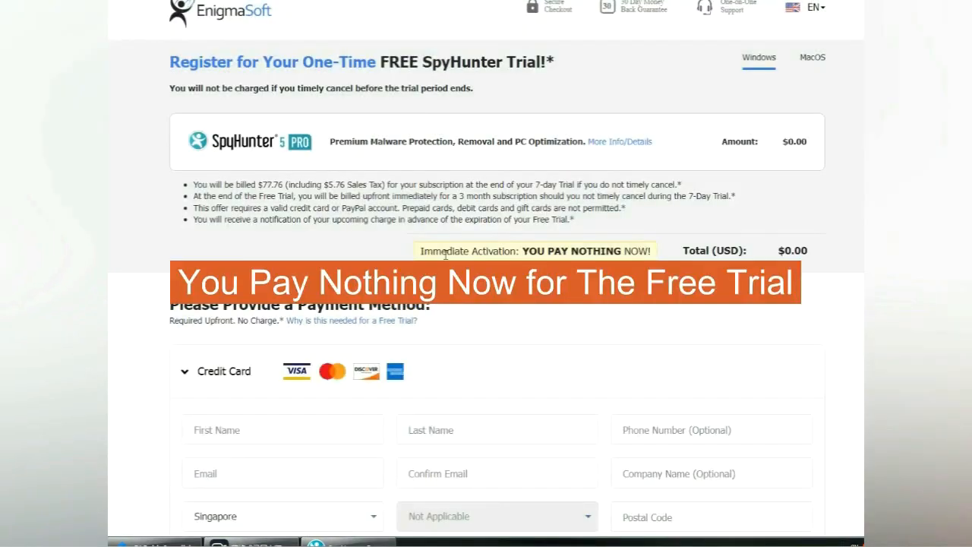
mouse_move(661, 255)
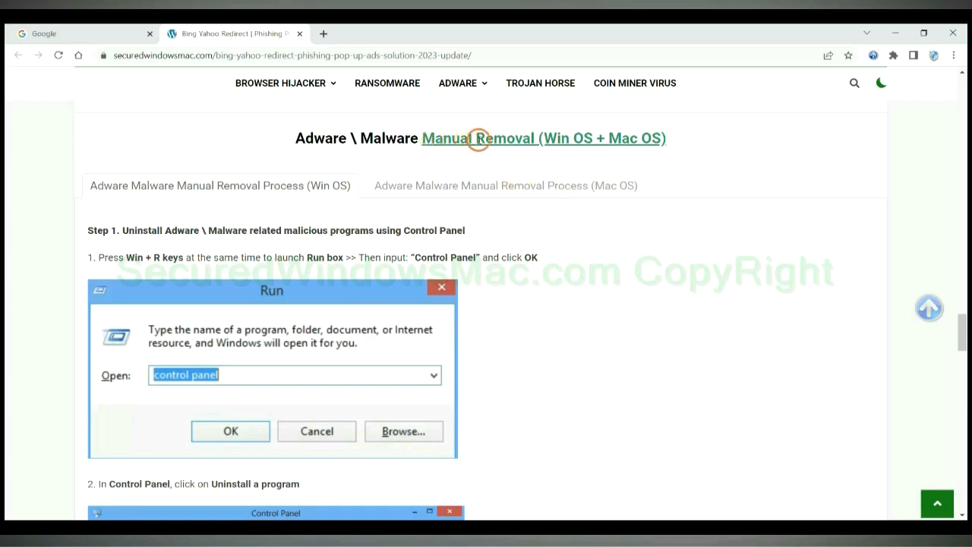
mouse_move(418, 157)
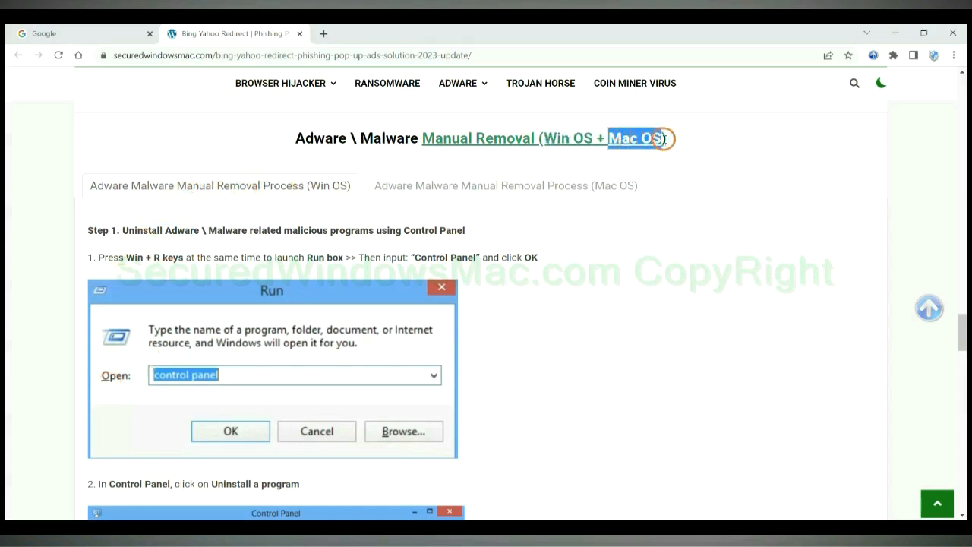
Bring the guide to the Manual Removal section's Step 1 on uninstalling malicious programs
click(506, 185)
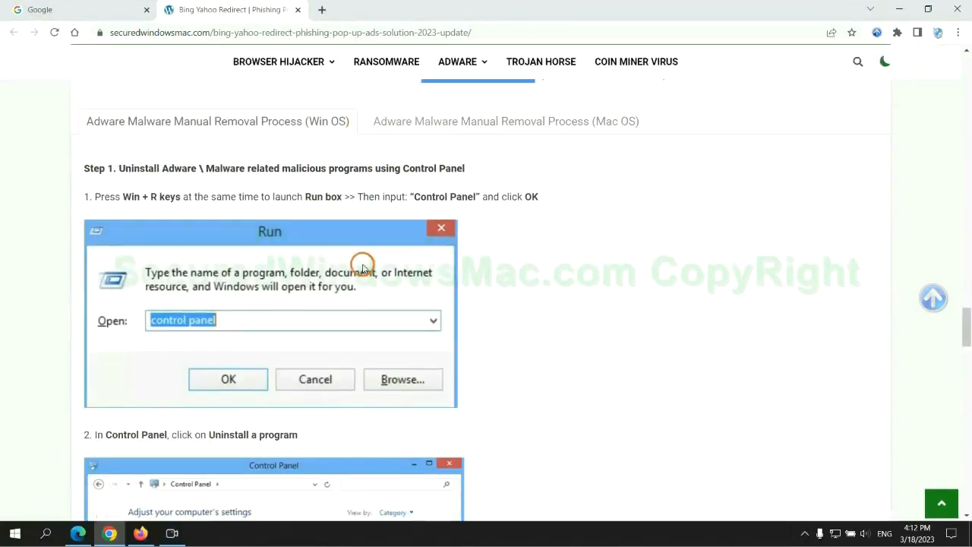
scroll(up, 3)
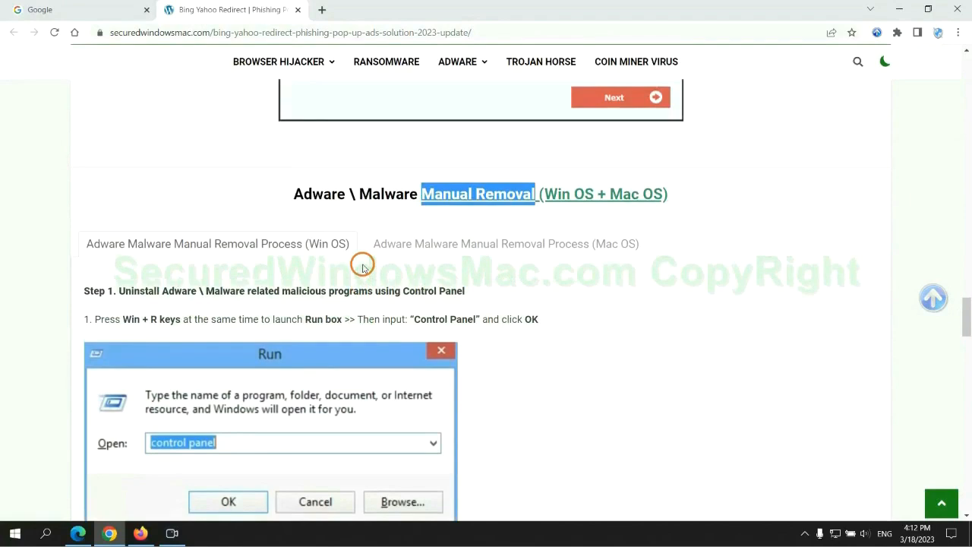
scroll(down, 3)
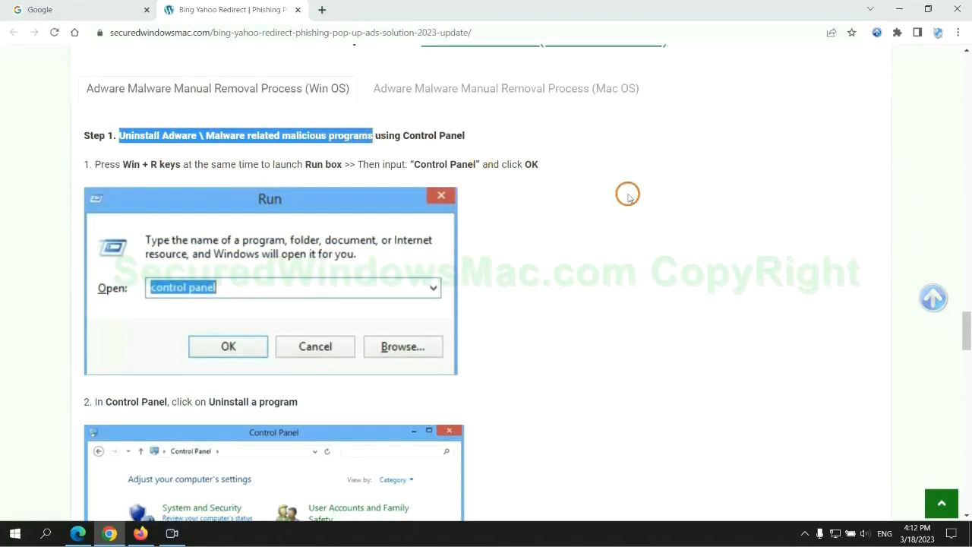
scroll(down, 3)
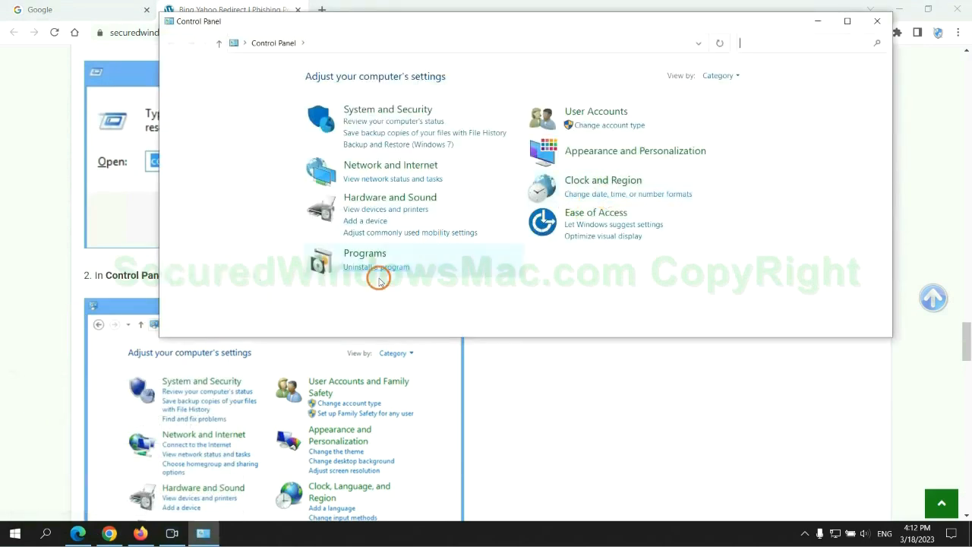
View installed programs, bring up Uninstall/Change for Lantern, then close Programs and Features
click(377, 267)
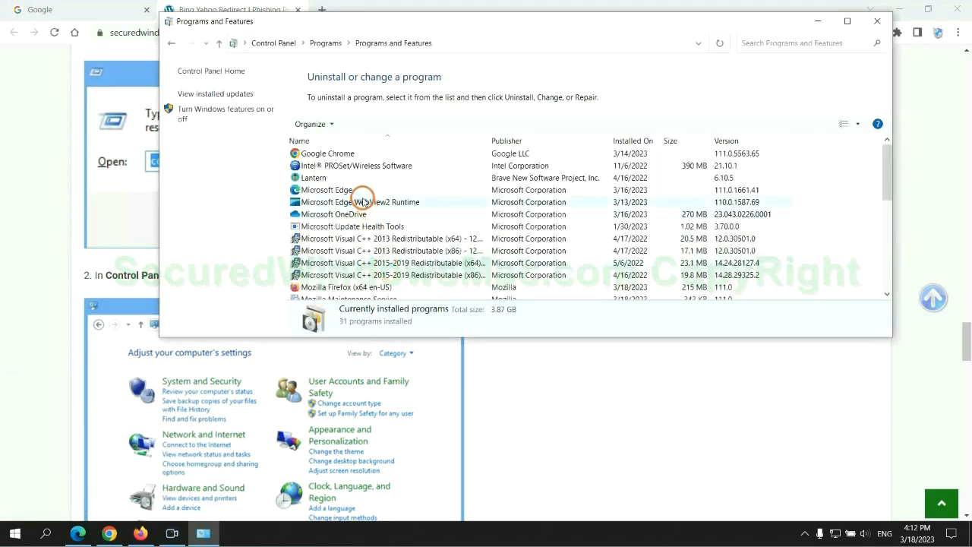
click(313, 178)
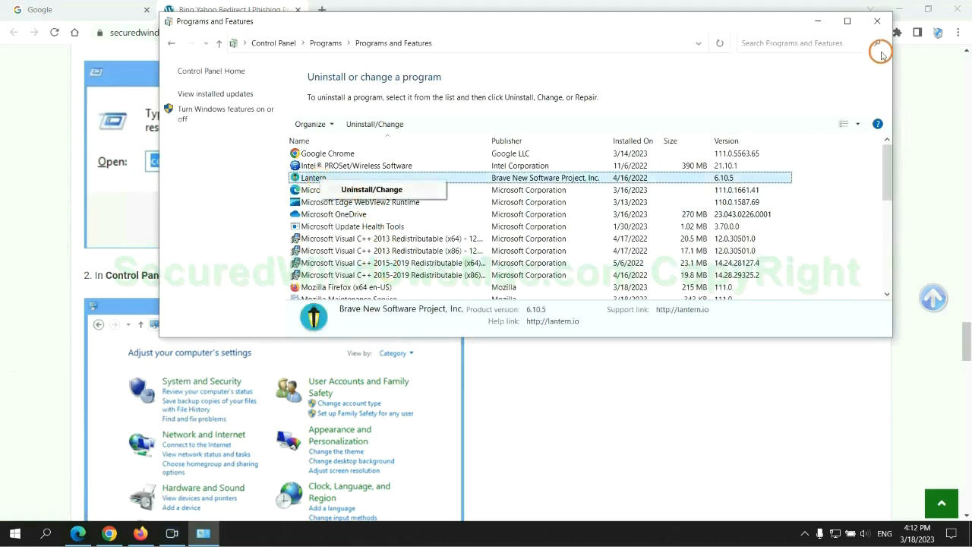
click(878, 22)
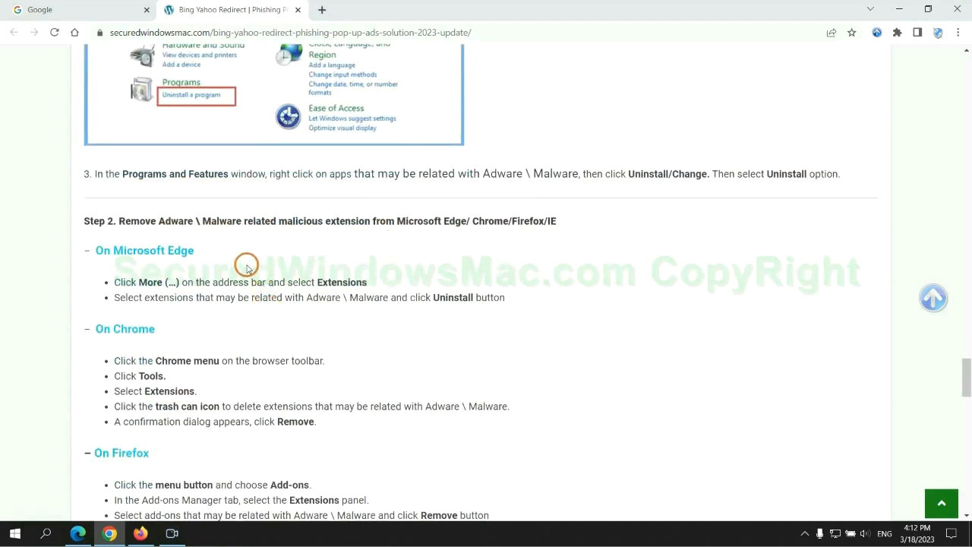
mouse_move(88, 520)
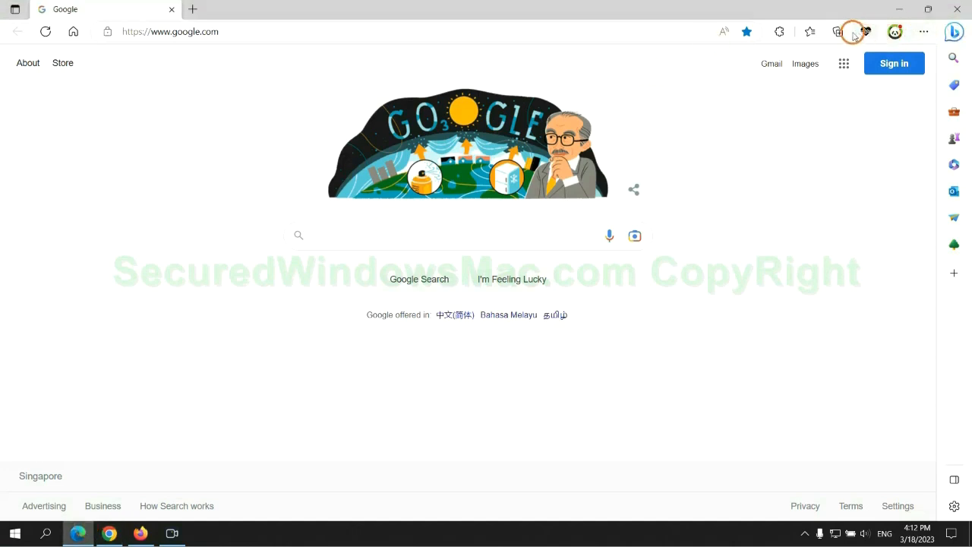
Remove the McAfee WebAdvisor extension from Edge's Manage extensions page and close it
click(804, 31)
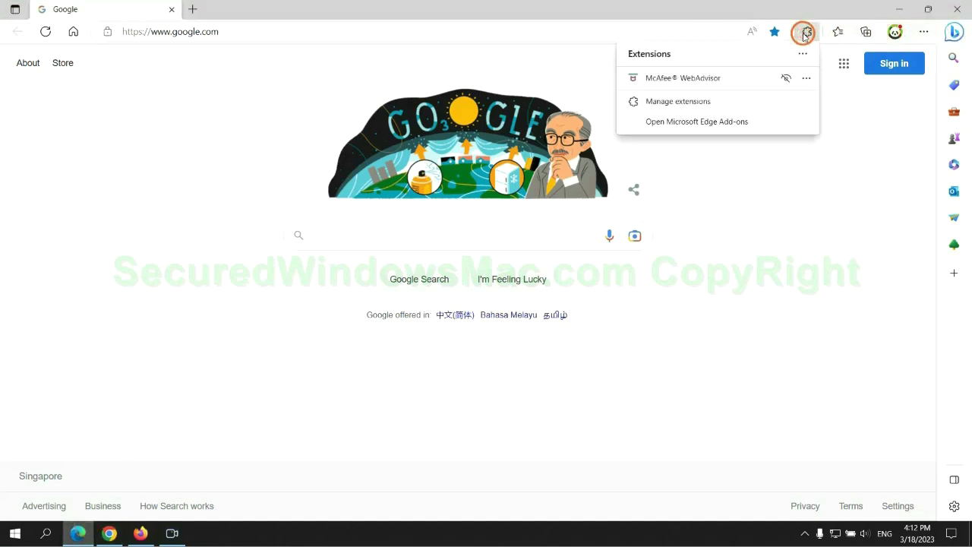
click(677, 100)
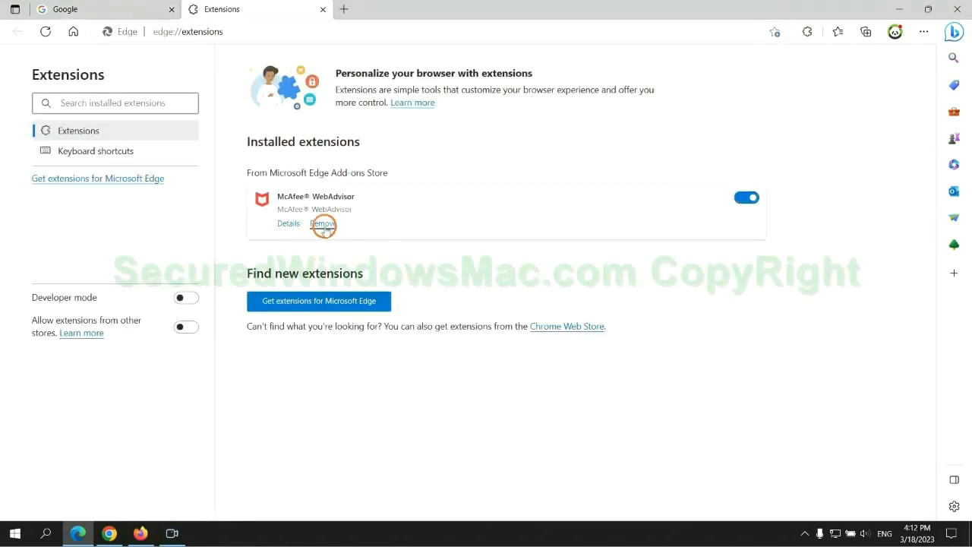
click(322, 224)
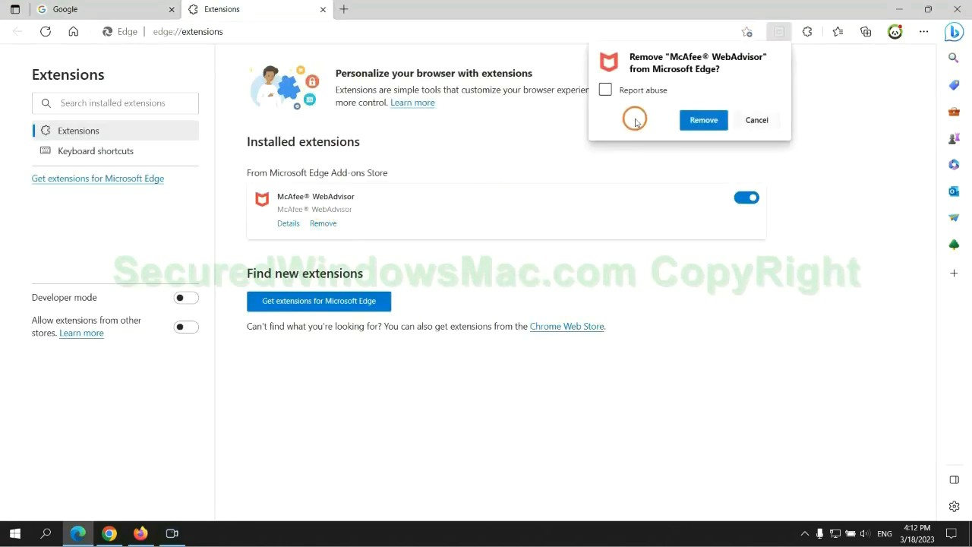
click(702, 120)
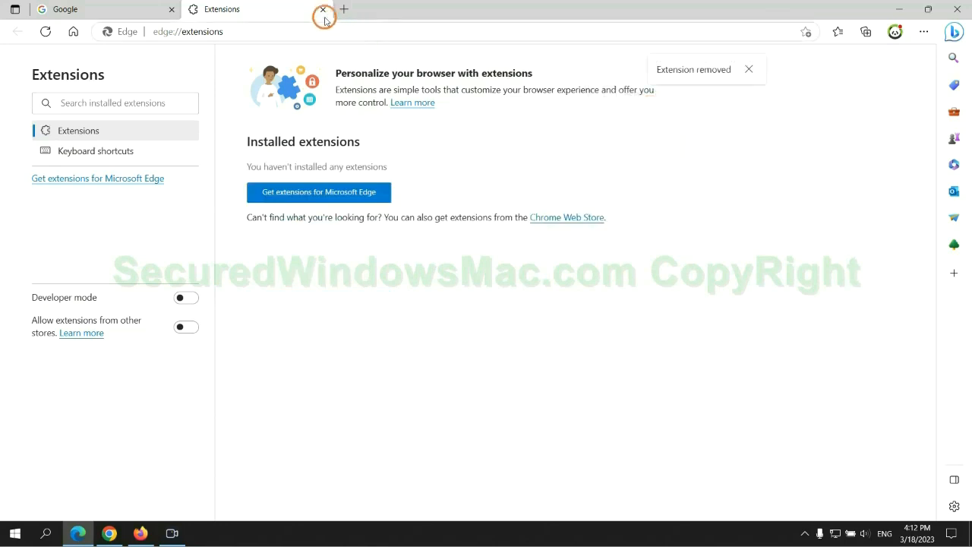
click(322, 9)
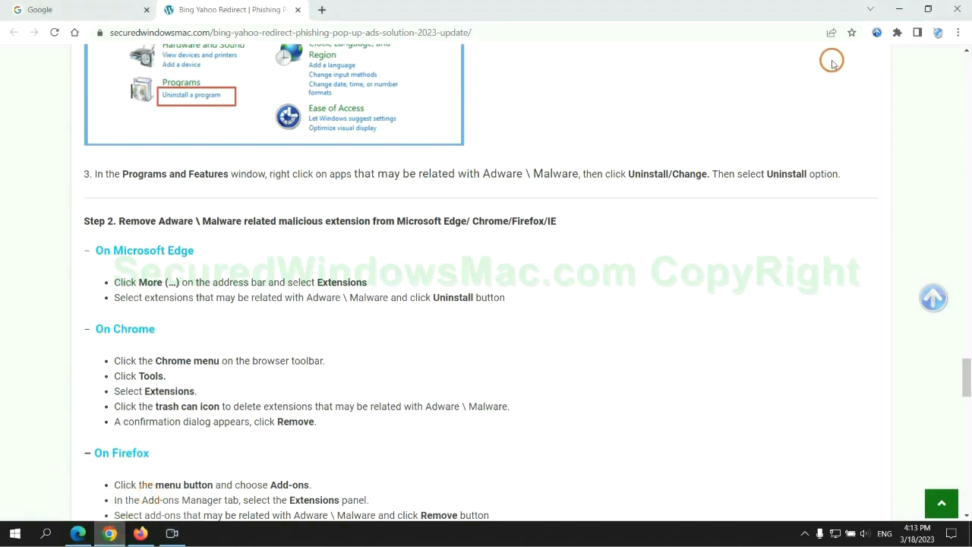
Remove the Ecosia extension from Chrome, close its farewell page, and switch to Firefox
click(897, 34)
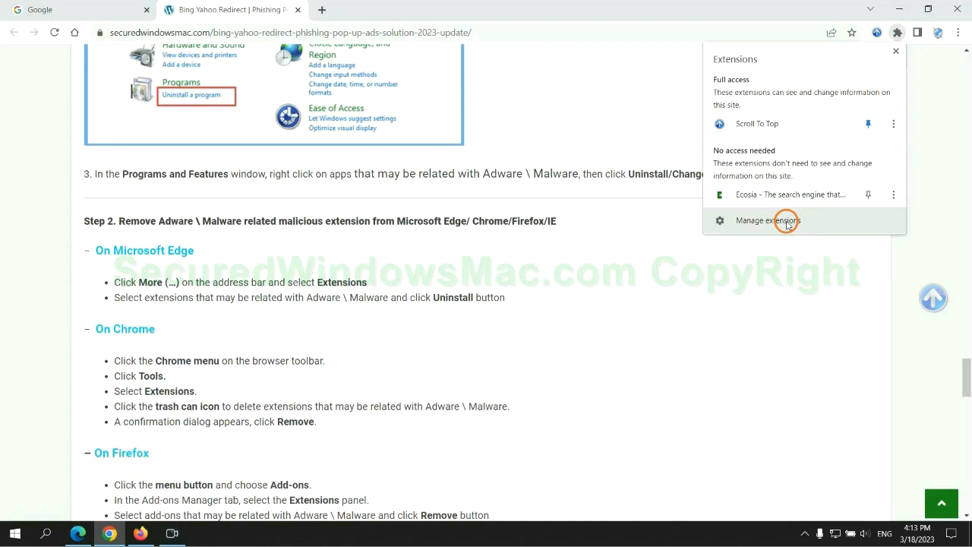
click(768, 220)
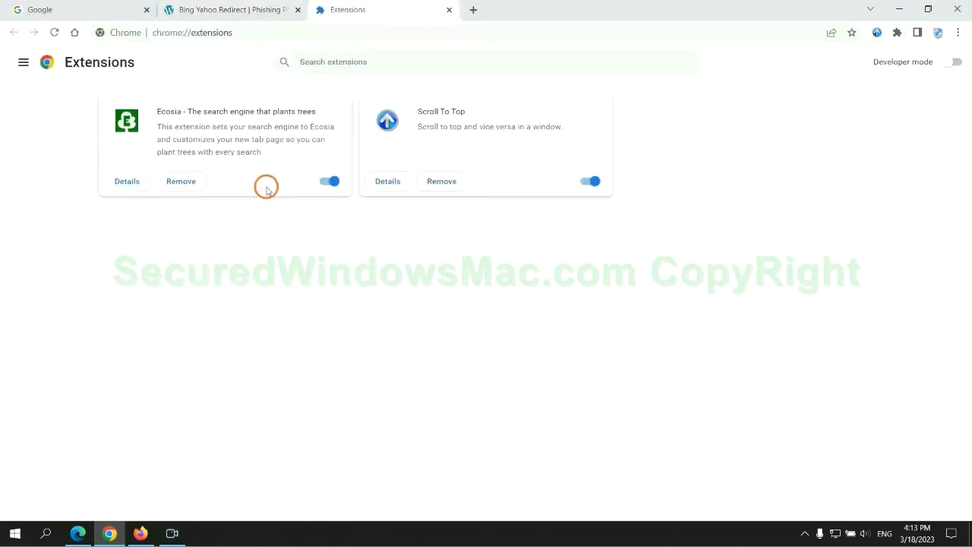
click(181, 181)
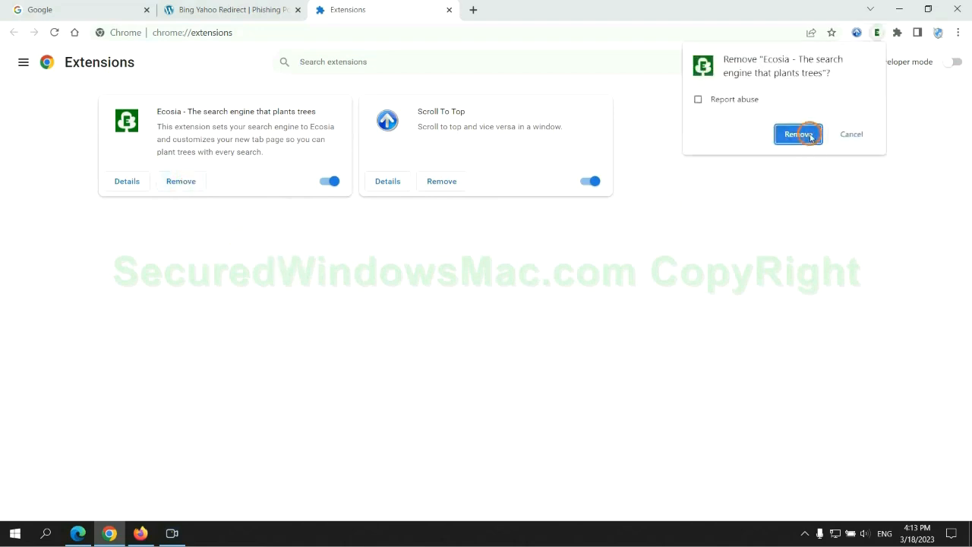
click(798, 133)
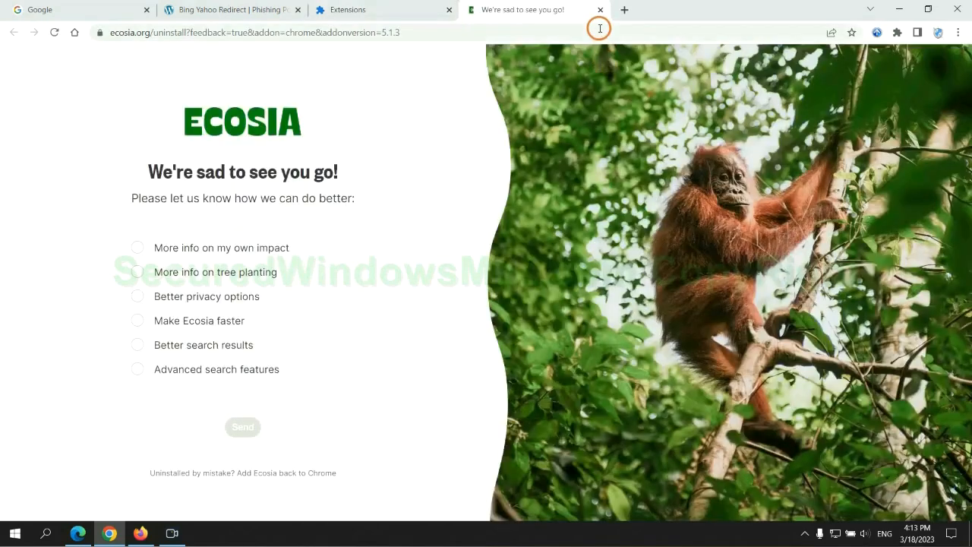
click(600, 9)
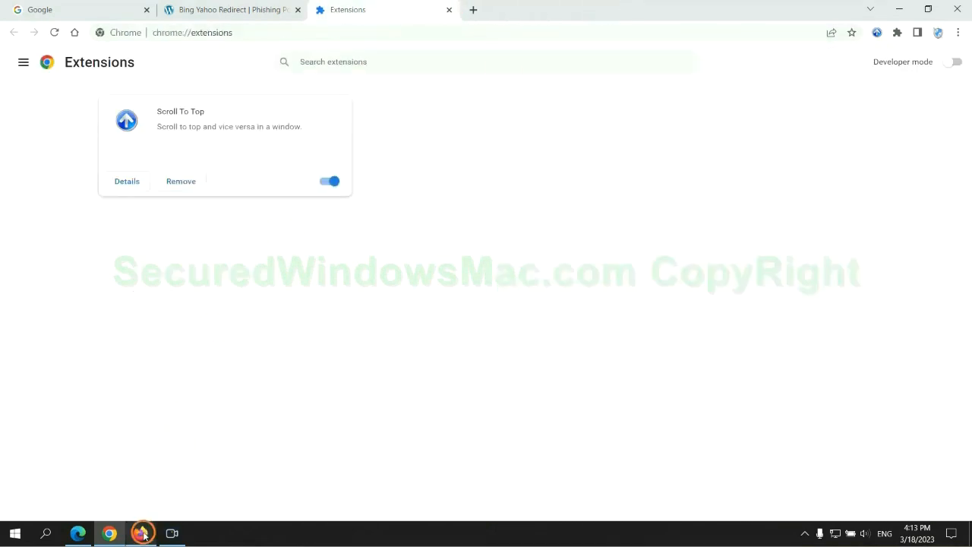
click(143, 532)
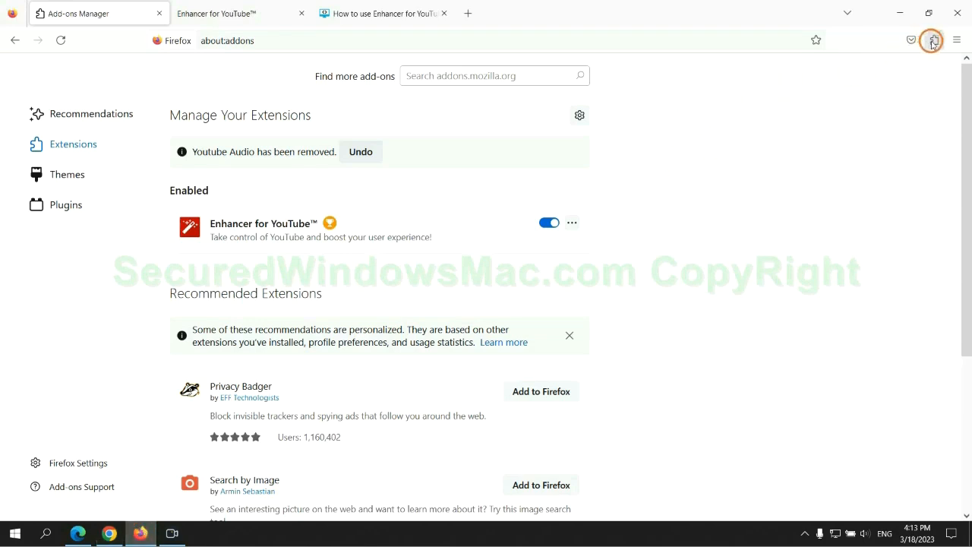
Remove the Enhancer for YouTube add-on from Firefox's about:addons page
click(933, 39)
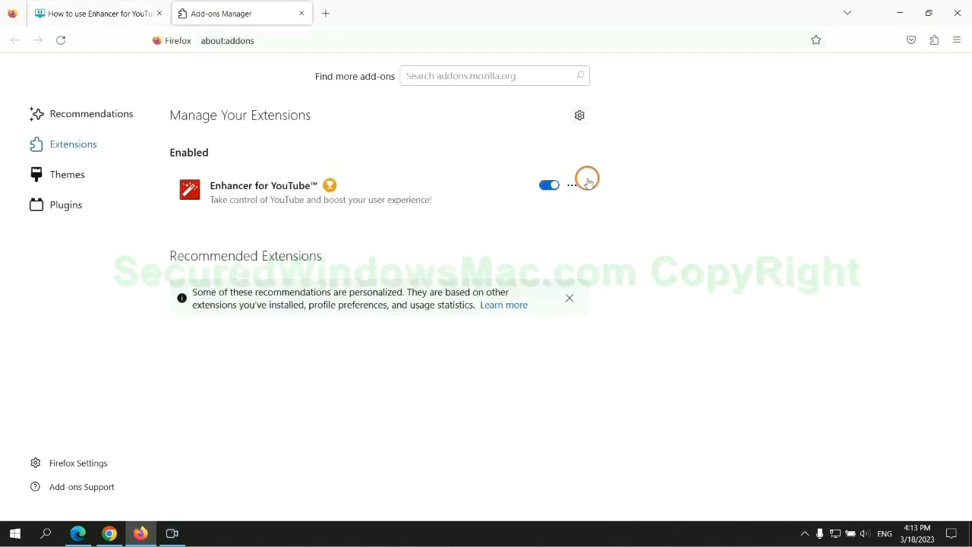
click(572, 186)
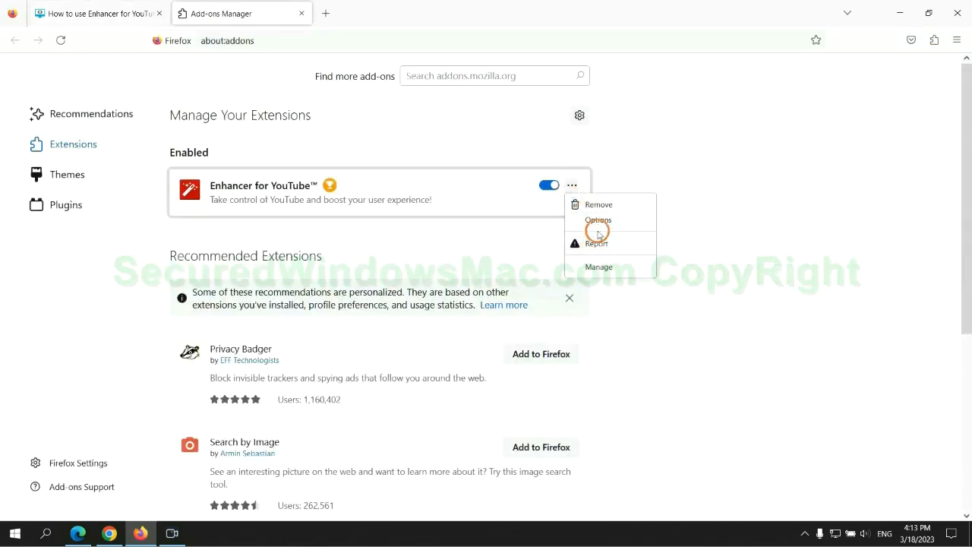
click(598, 204)
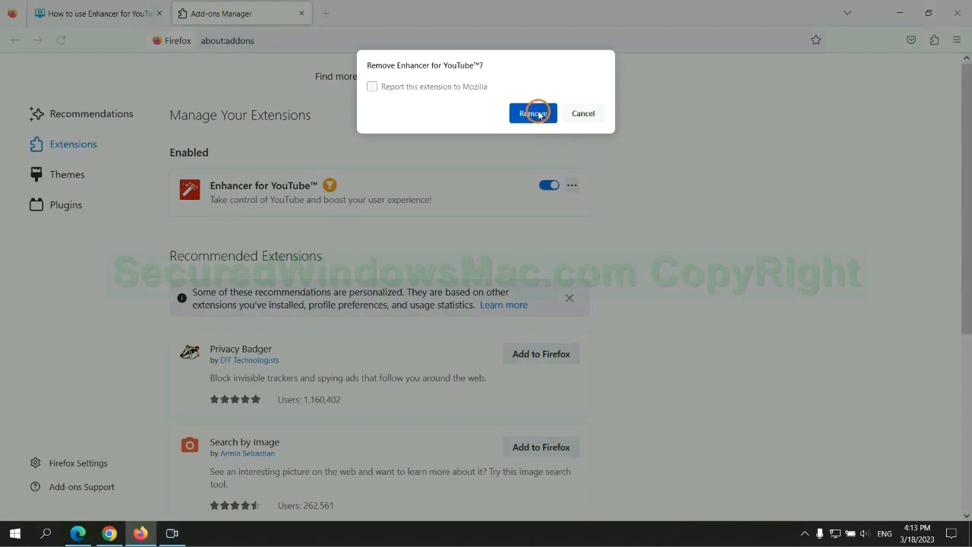
click(532, 112)
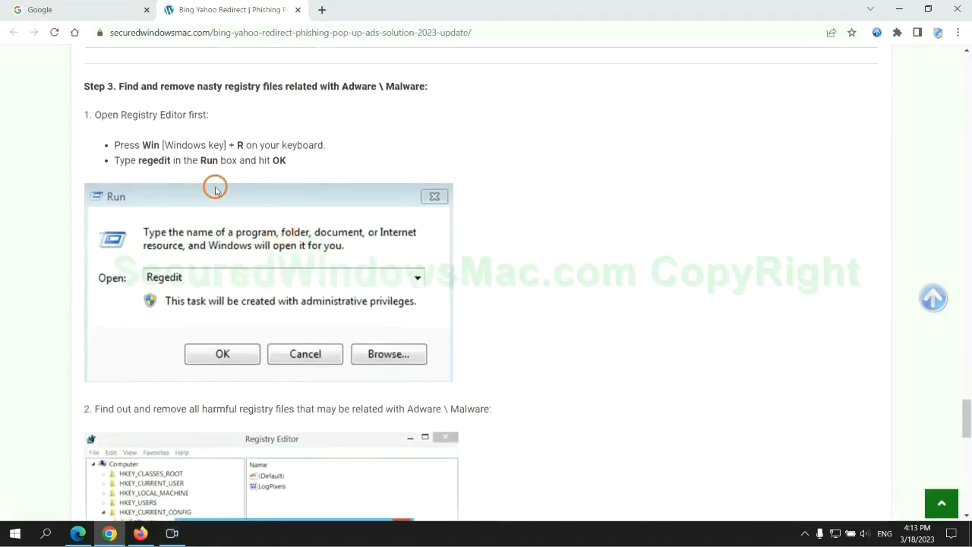
mouse_move(198, 175)
text(re)
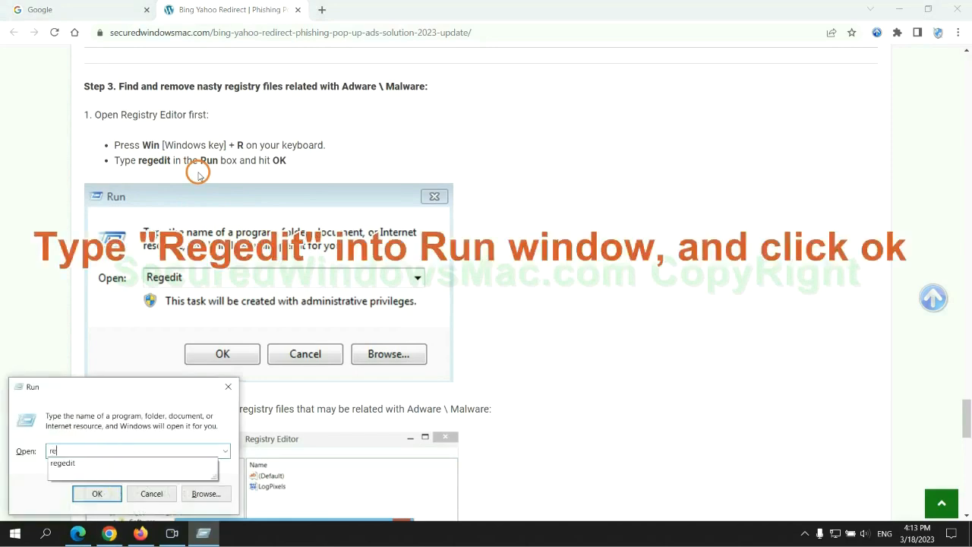
Launch Registry Editor, search for 'Apps' and bring up actions on the found StoreAppsOnTaskbar value
text(ge)
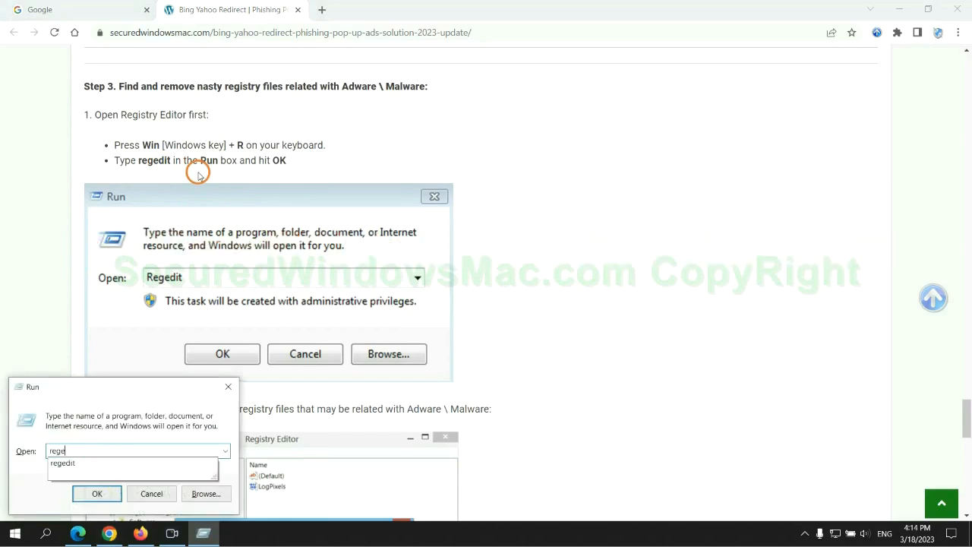
click(97, 494)
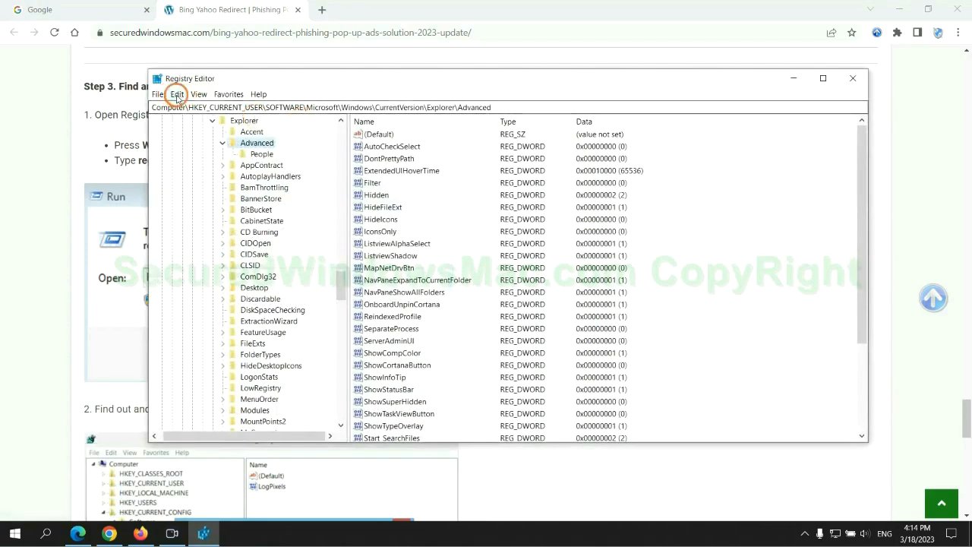
click(177, 94)
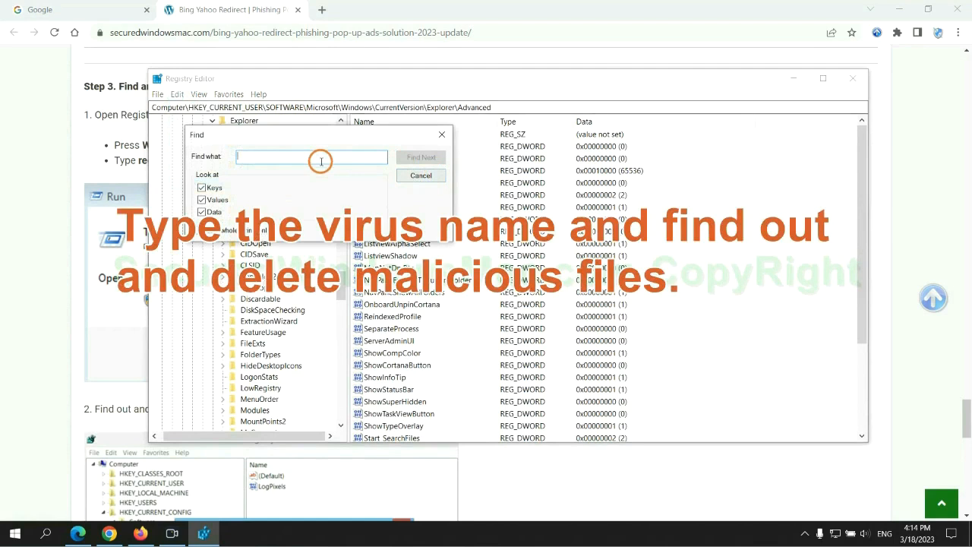
text(Apps)
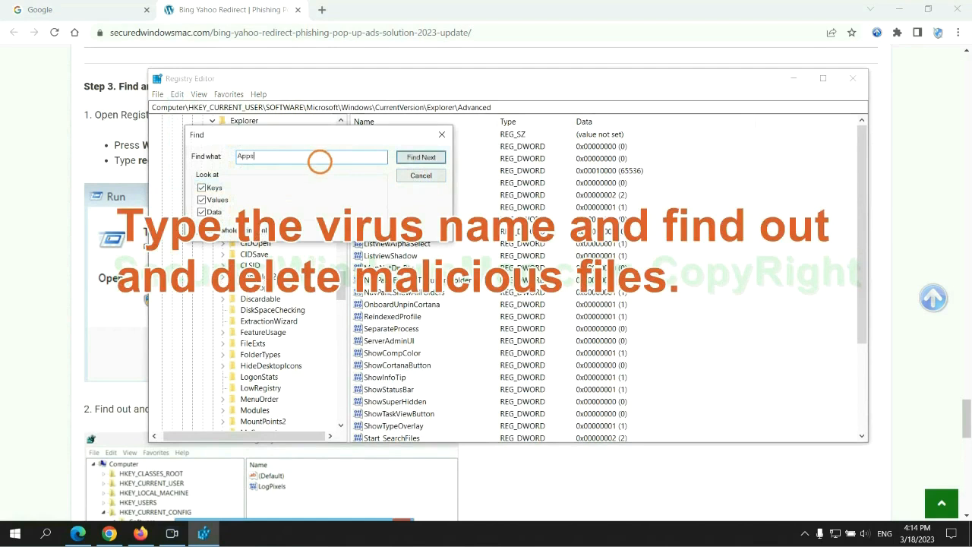
click(420, 157)
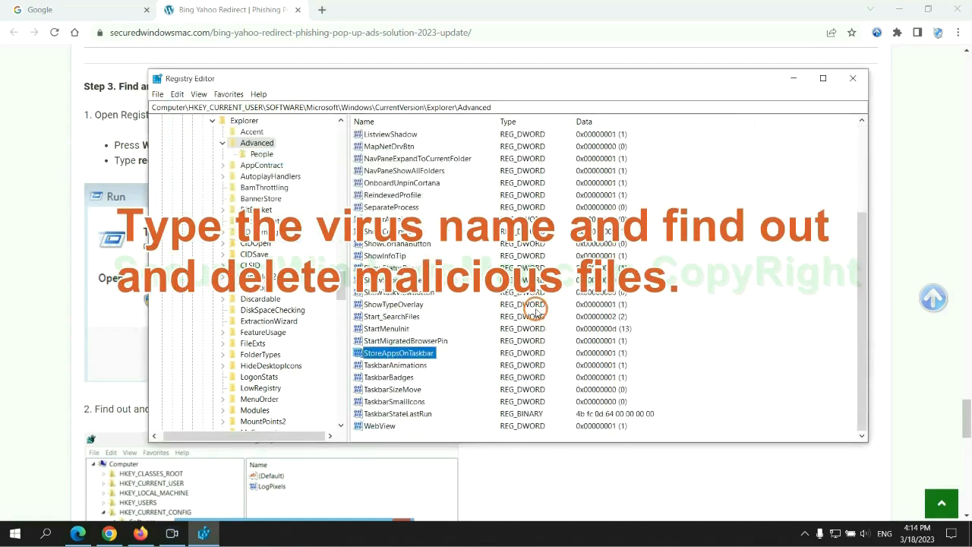
right_click(395, 353)
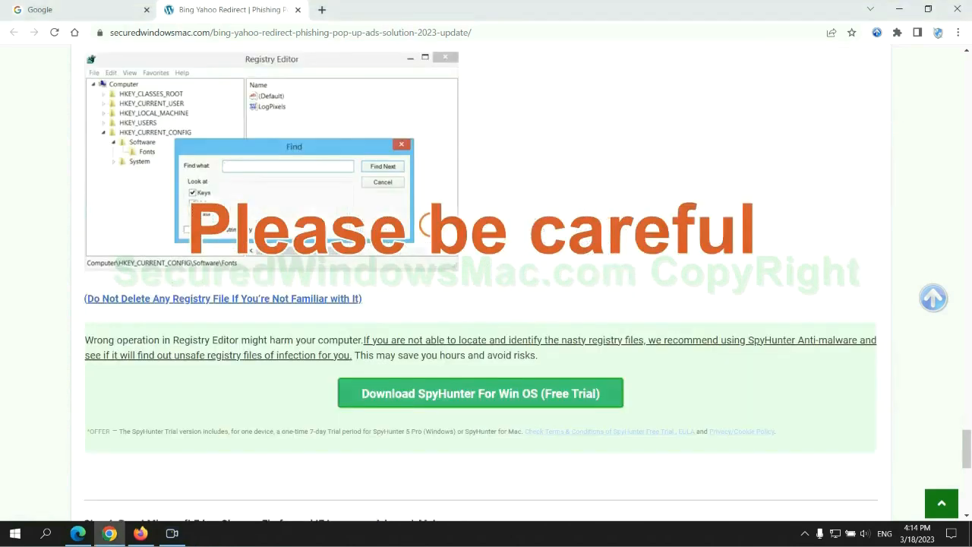
Scroll past the registry warning to Step 4, Reset Microsoft Edge, Chrome, Firefox
scroll(down, 3)
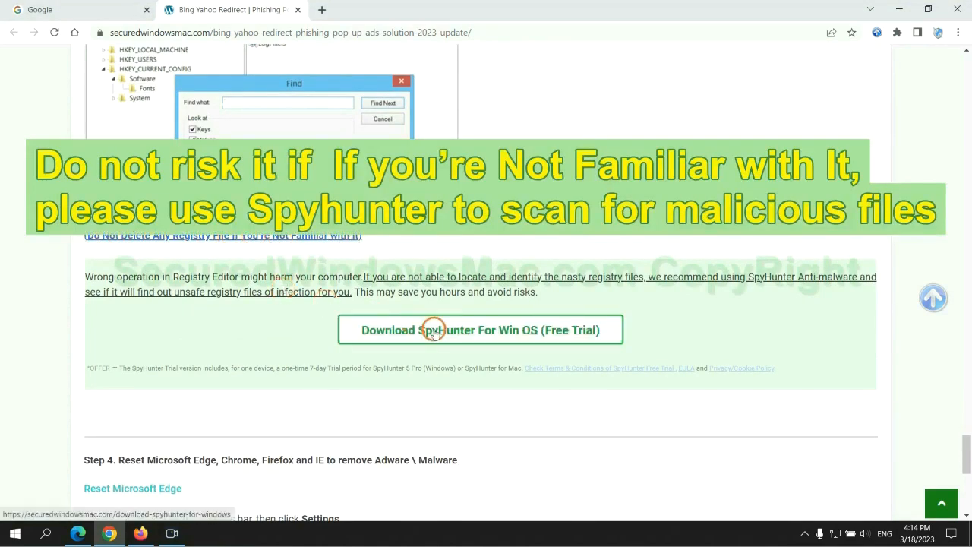
scroll(down, 3)
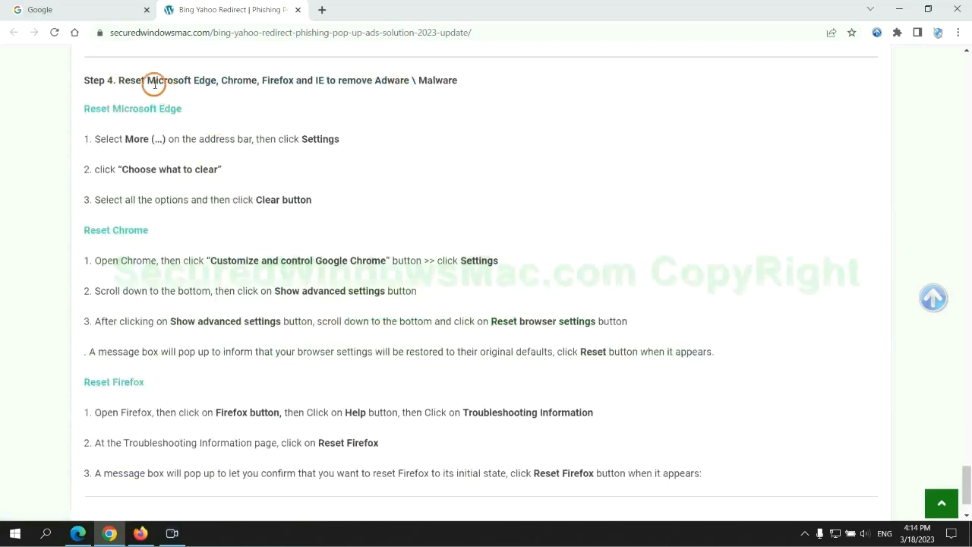
double_click(131, 80)
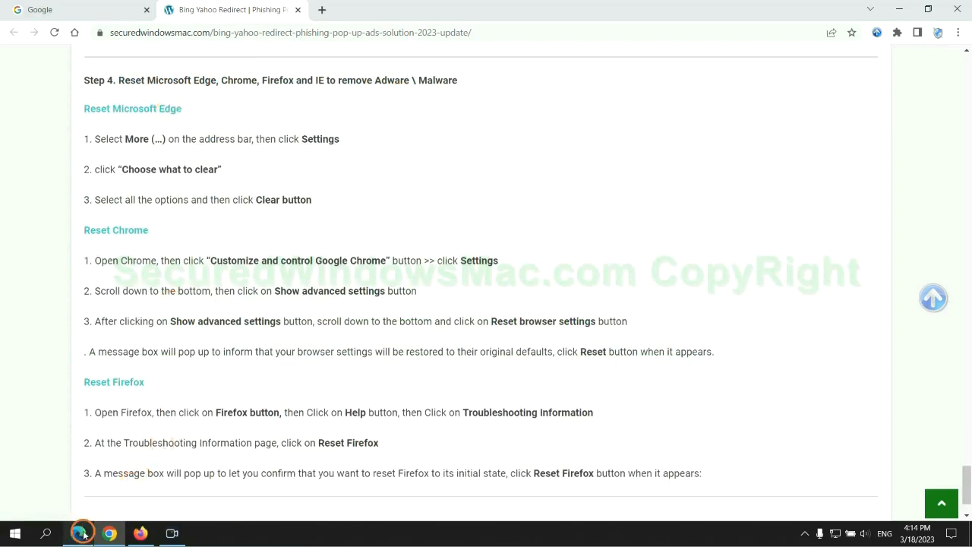
Reach Edge's Privacy, search, and services settings
click(921, 34)
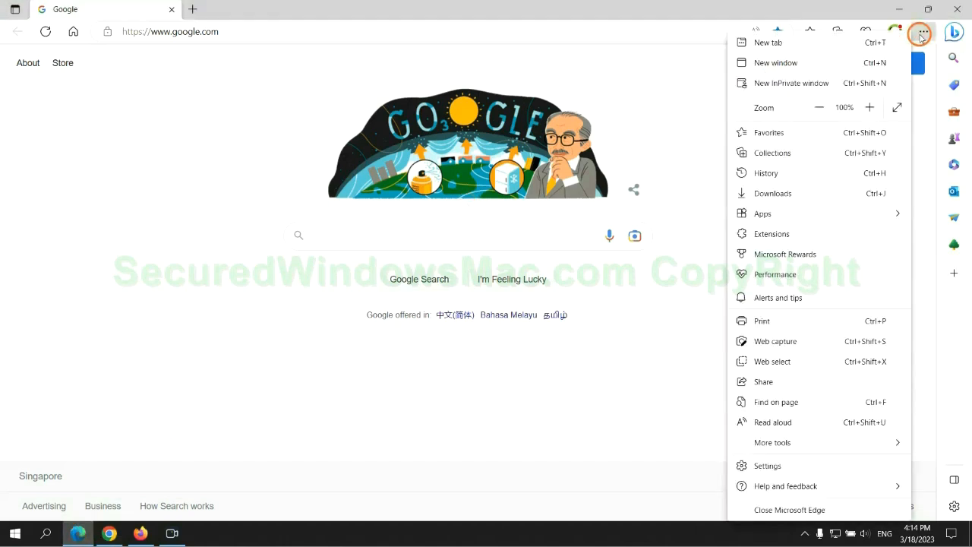
click(767, 465)
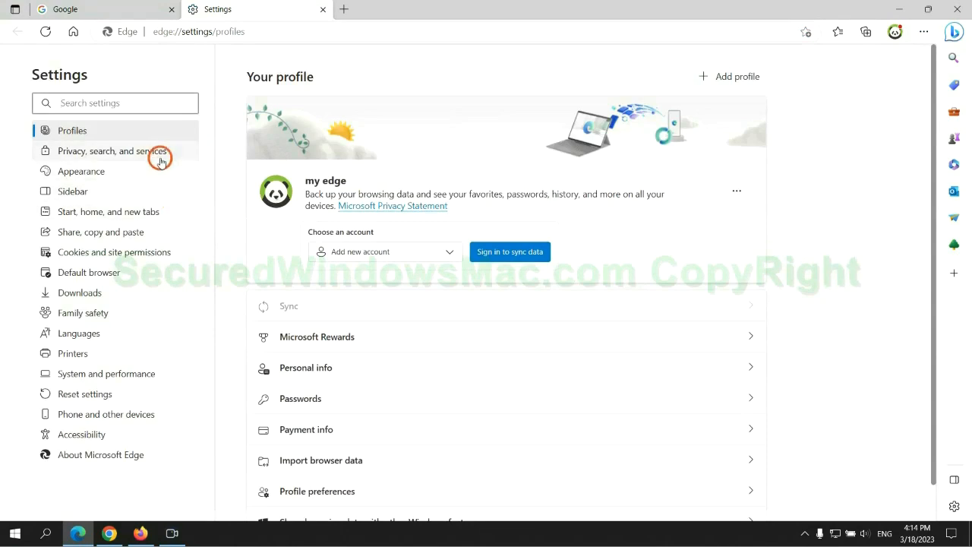
click(112, 150)
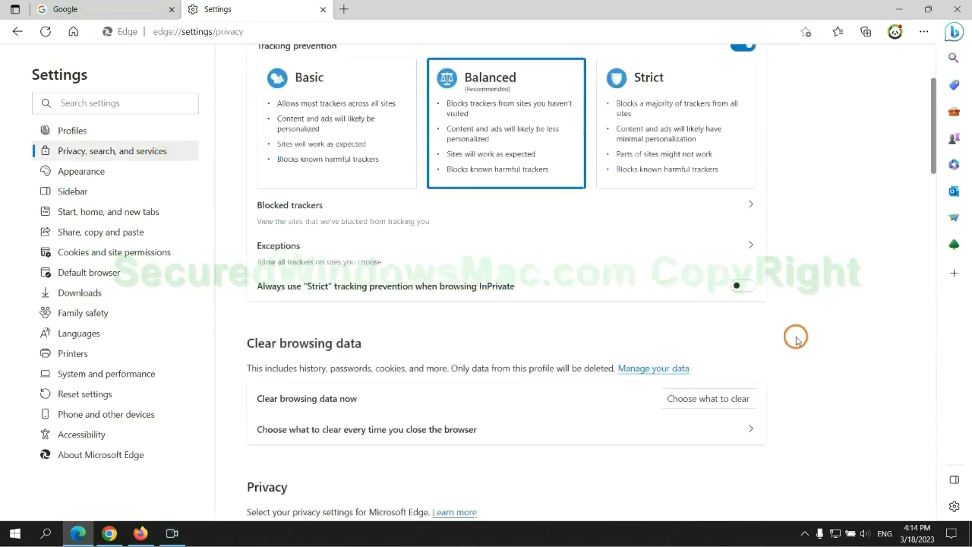
Clear all-time browsing history, downloads, cookies and cache with every option checked
scroll(down, 3)
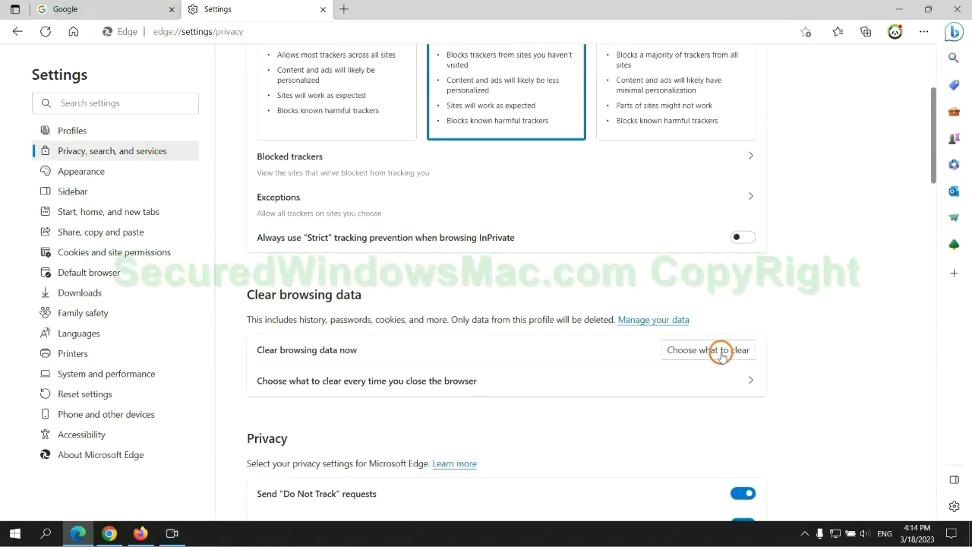
click(709, 349)
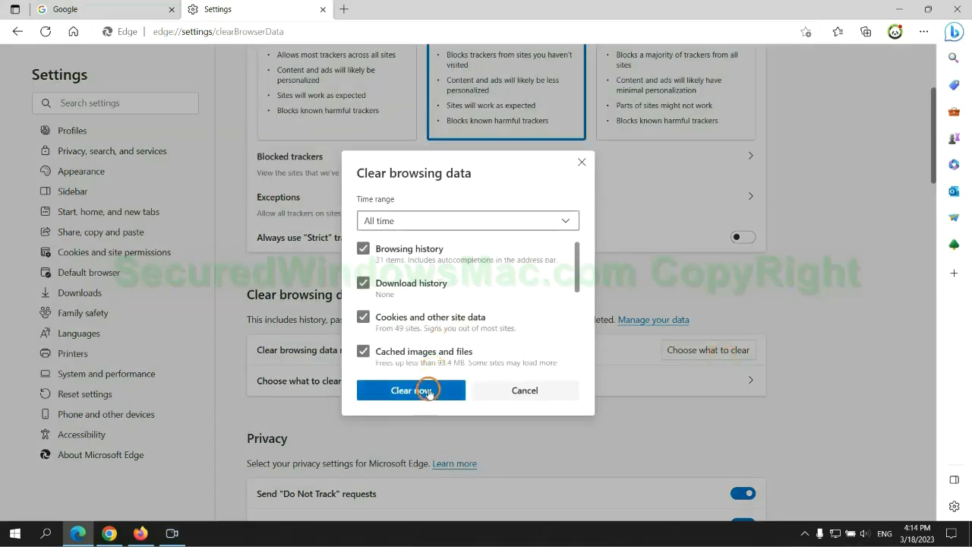
click(410, 389)
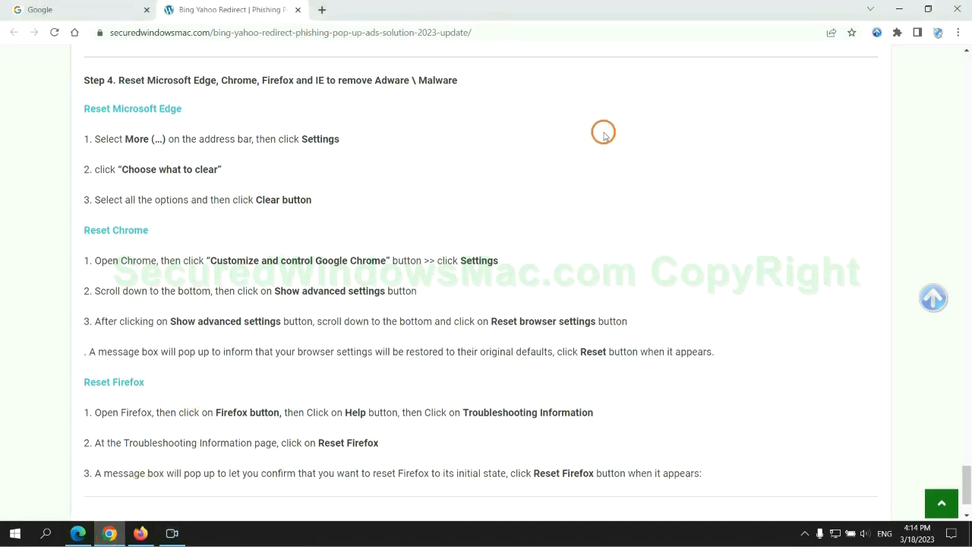
Filter Chrome's settings by 'reset' and bring up Restore settings to their original defaults
click(957, 37)
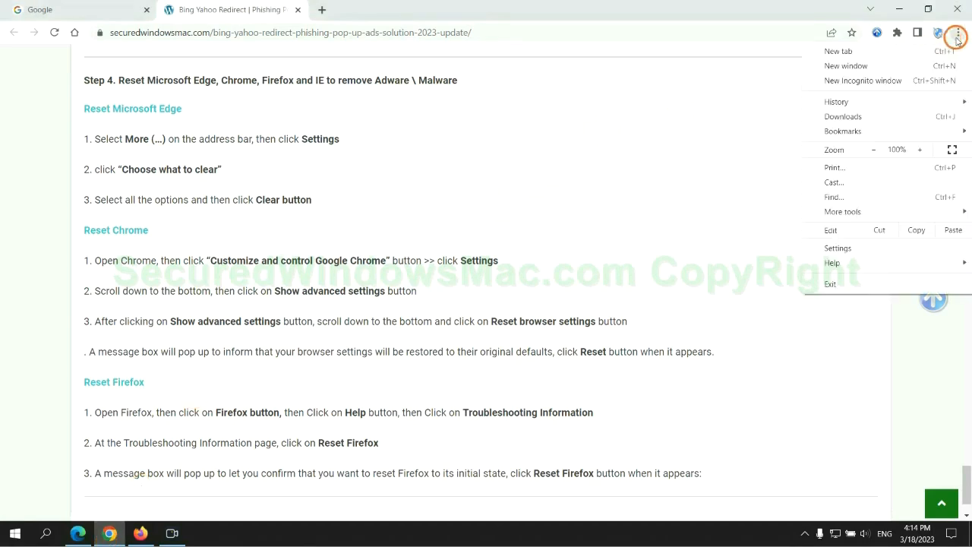
click(839, 248)
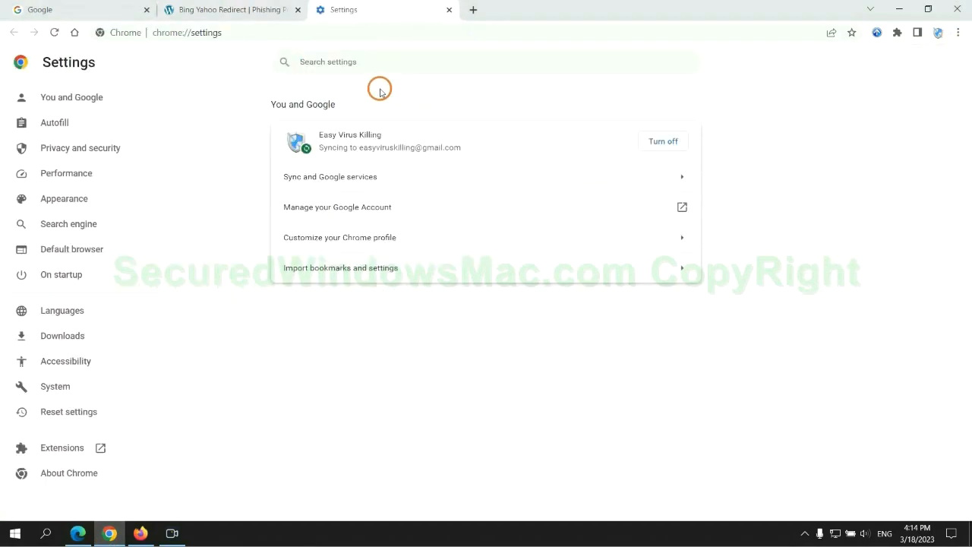
text(reset)
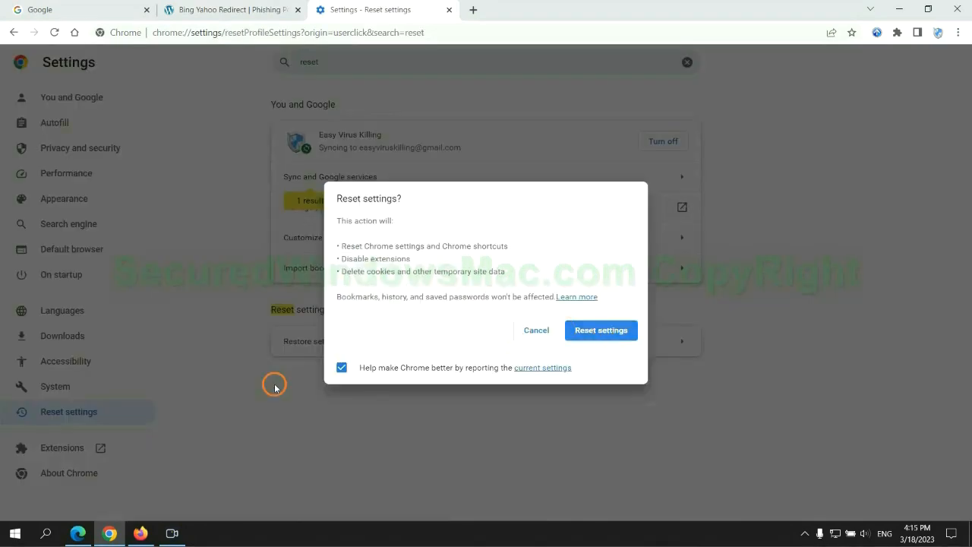
click(602, 329)
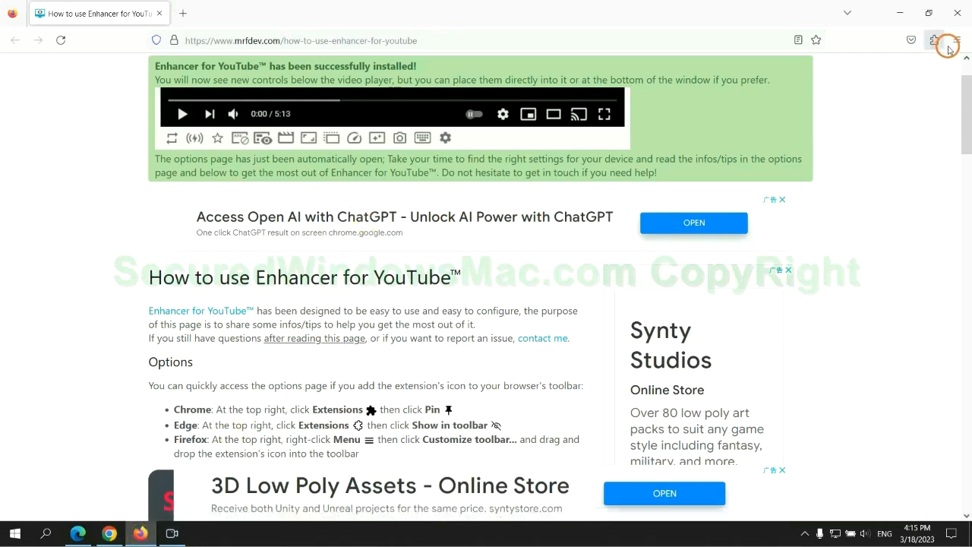
Reach Firefox's Troubleshooting Information via Help and choose Refresh Firefox
click(957, 40)
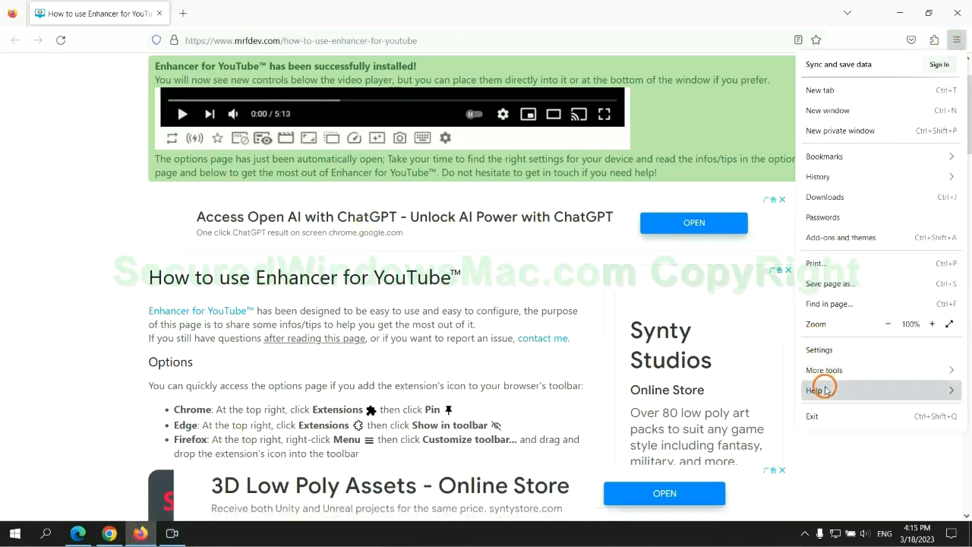
click(815, 389)
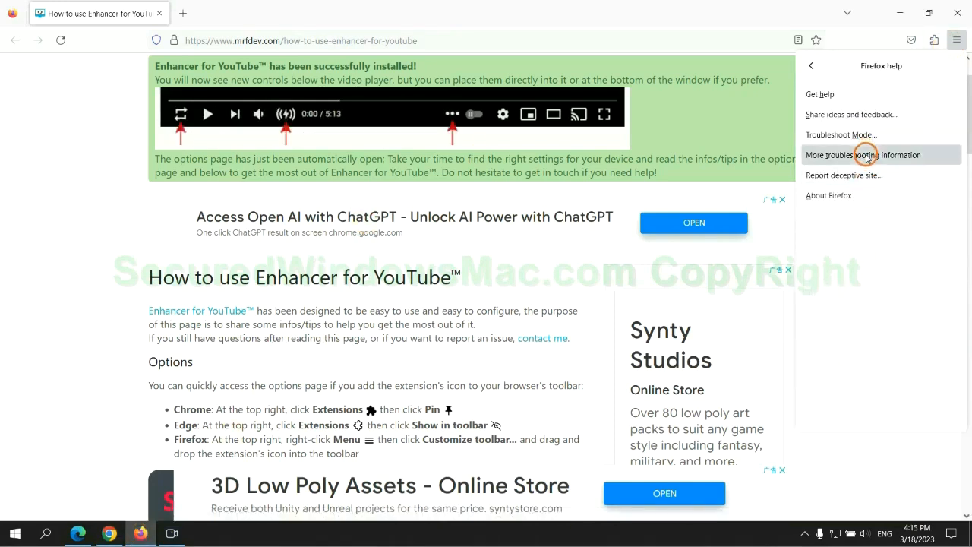
click(863, 155)
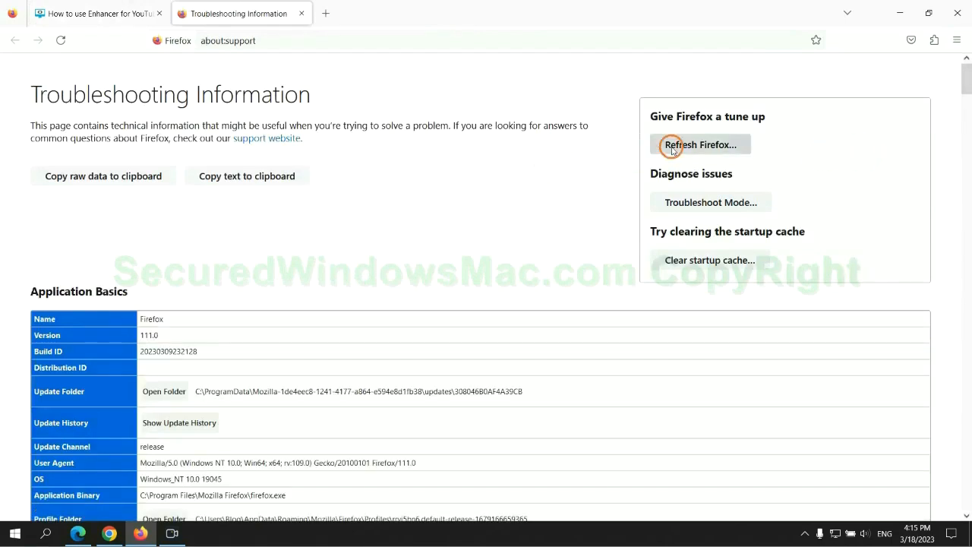
click(701, 144)
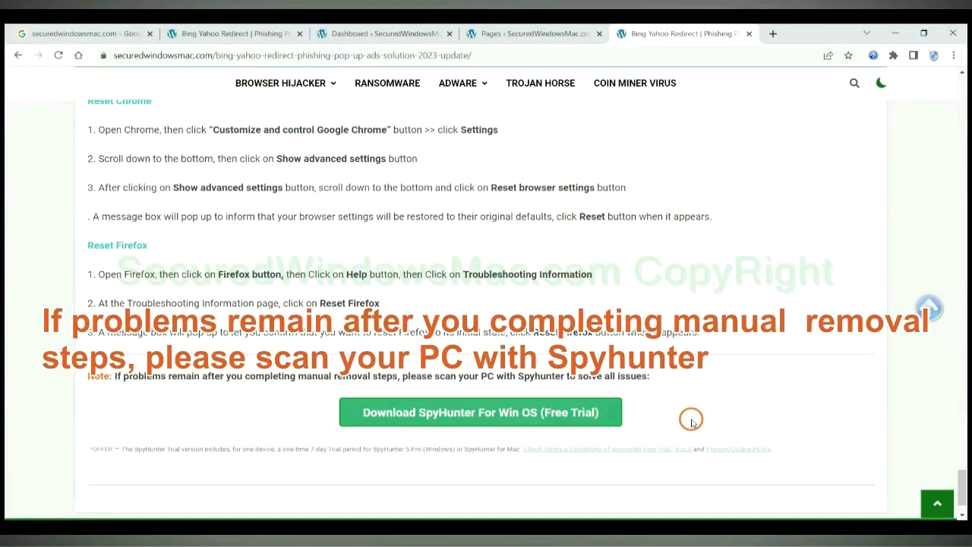
mouse_move(128, 377)
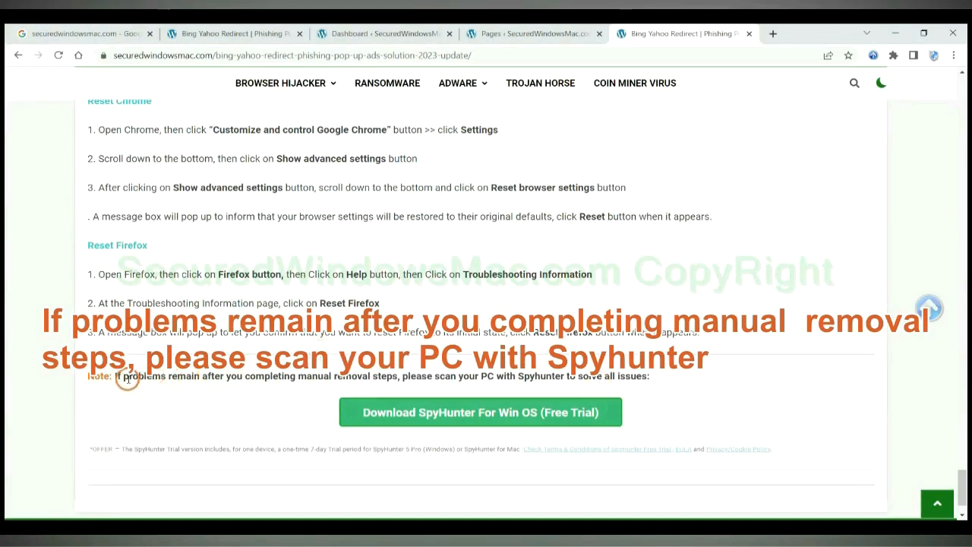